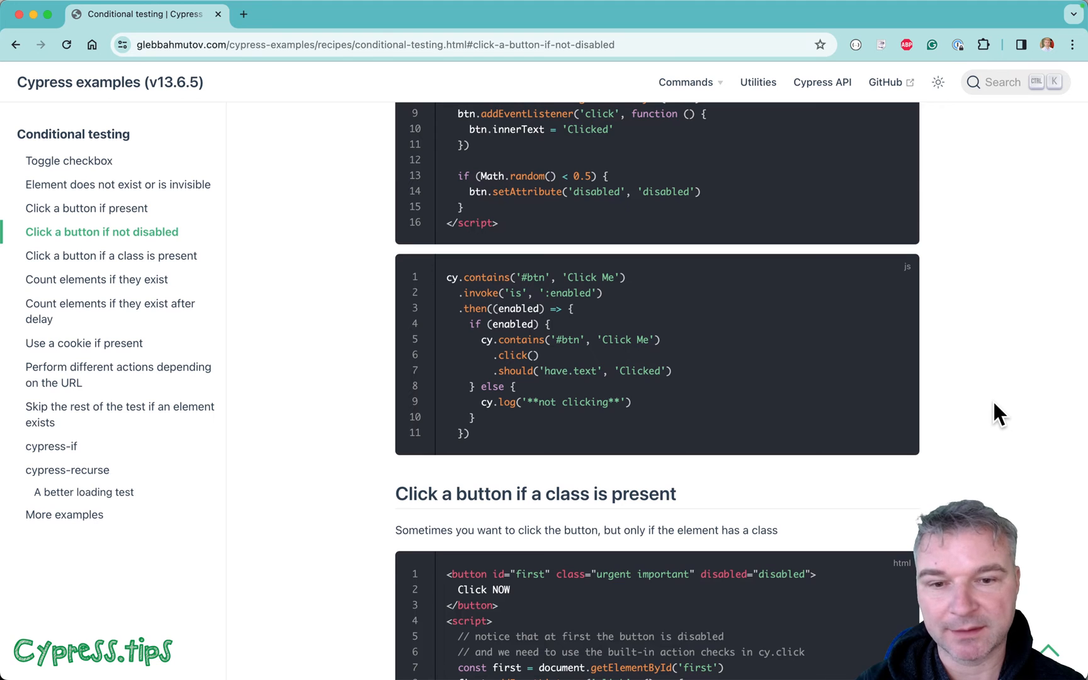
Review the random-disable code in enabled-button.html, then start editing the empty click-enabled.cy.js test body
scroll(down, 3)
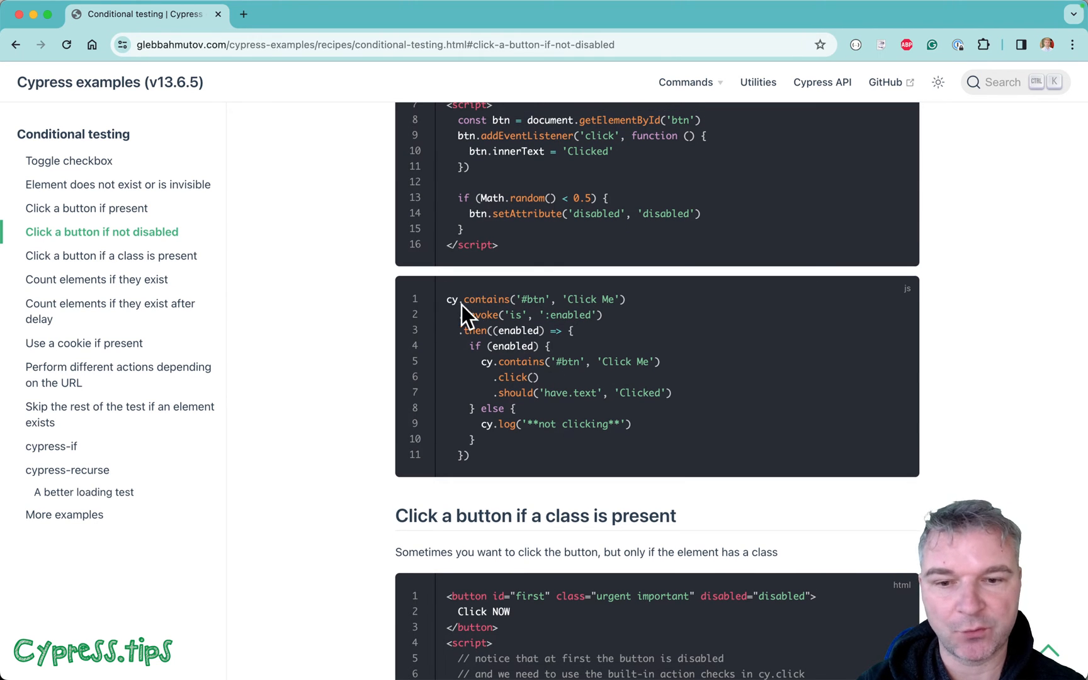
mouse_move(627, 329)
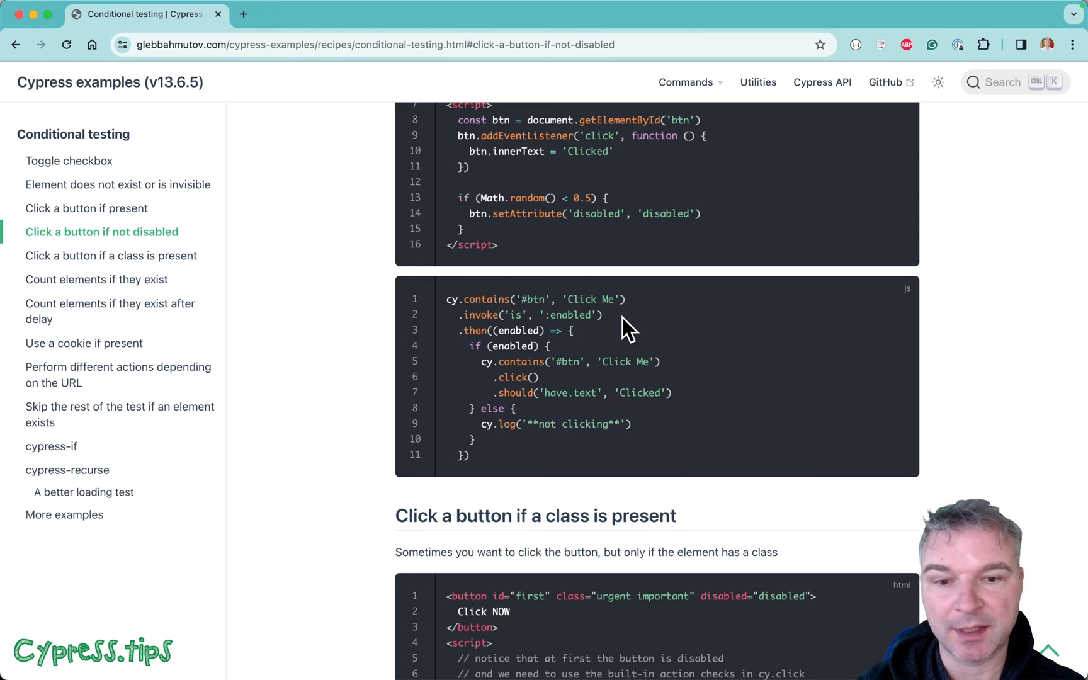
mouse_move(589, 318)
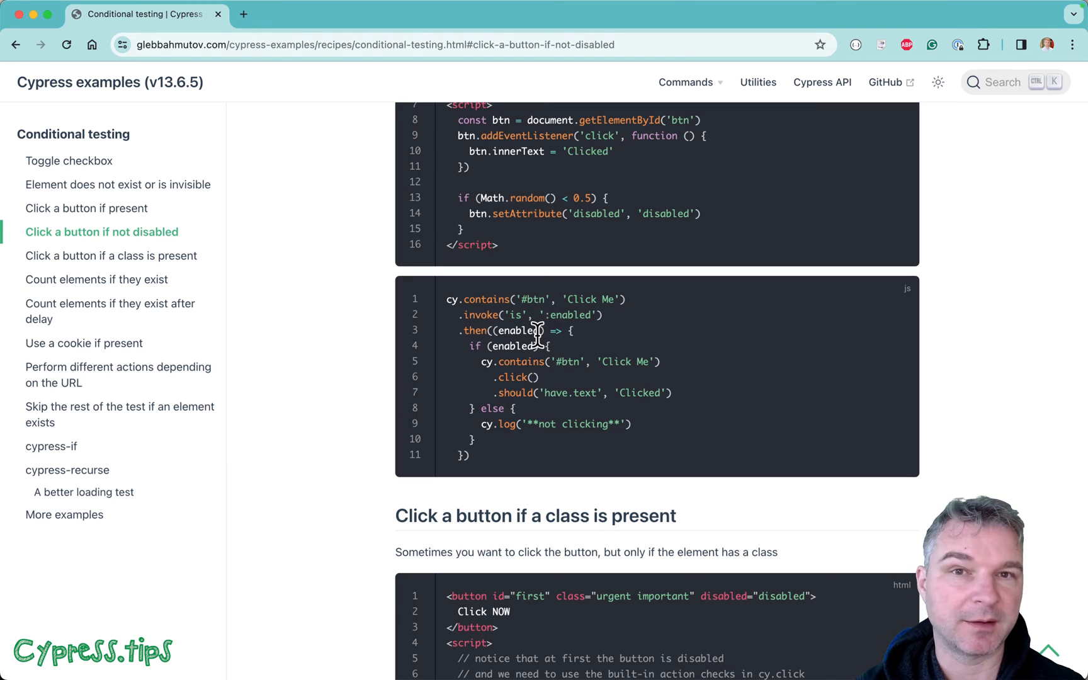
drag(485, 361, 537, 376)
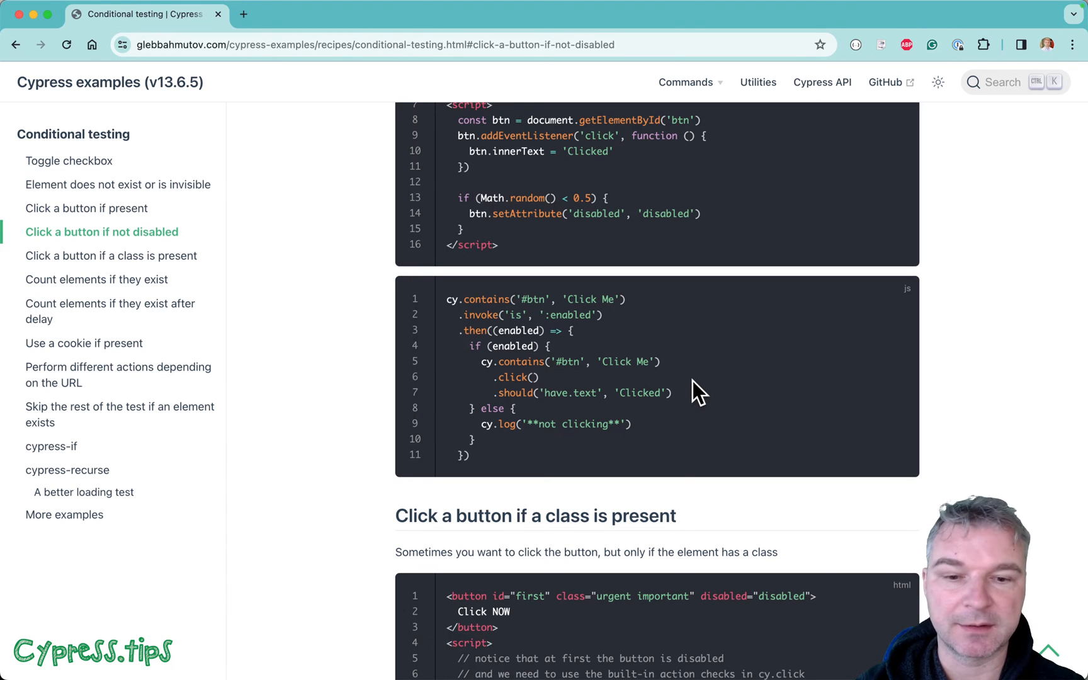
mouse_move(627, 426)
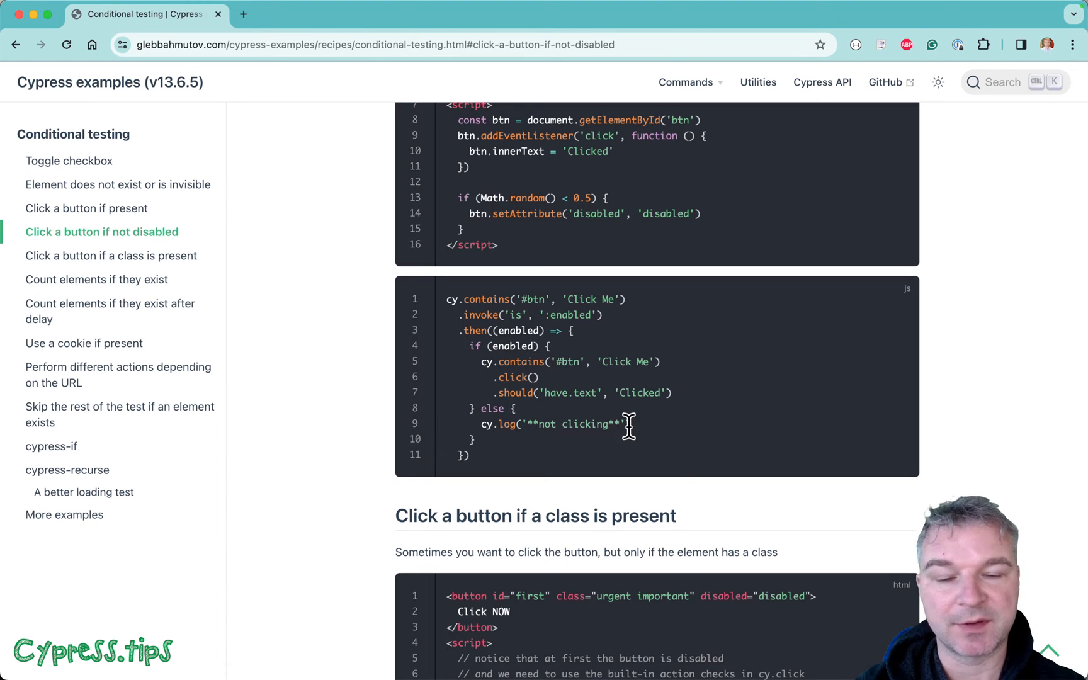
double_click(555, 424)
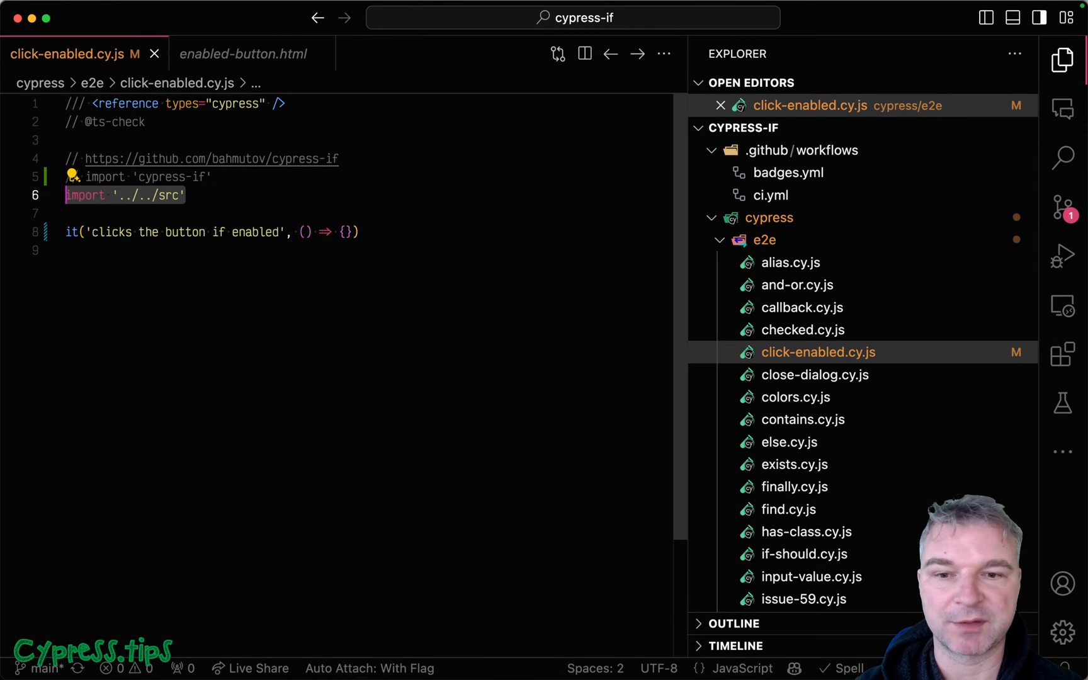
mouse_move(365, 231)
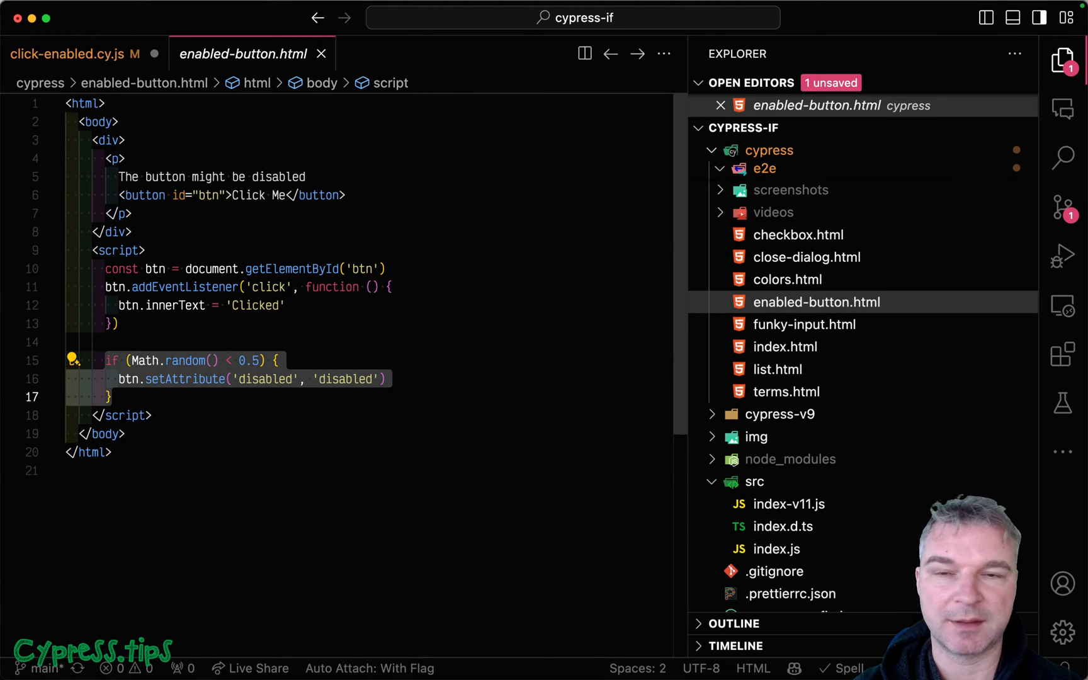
mouse_move(76, 54)
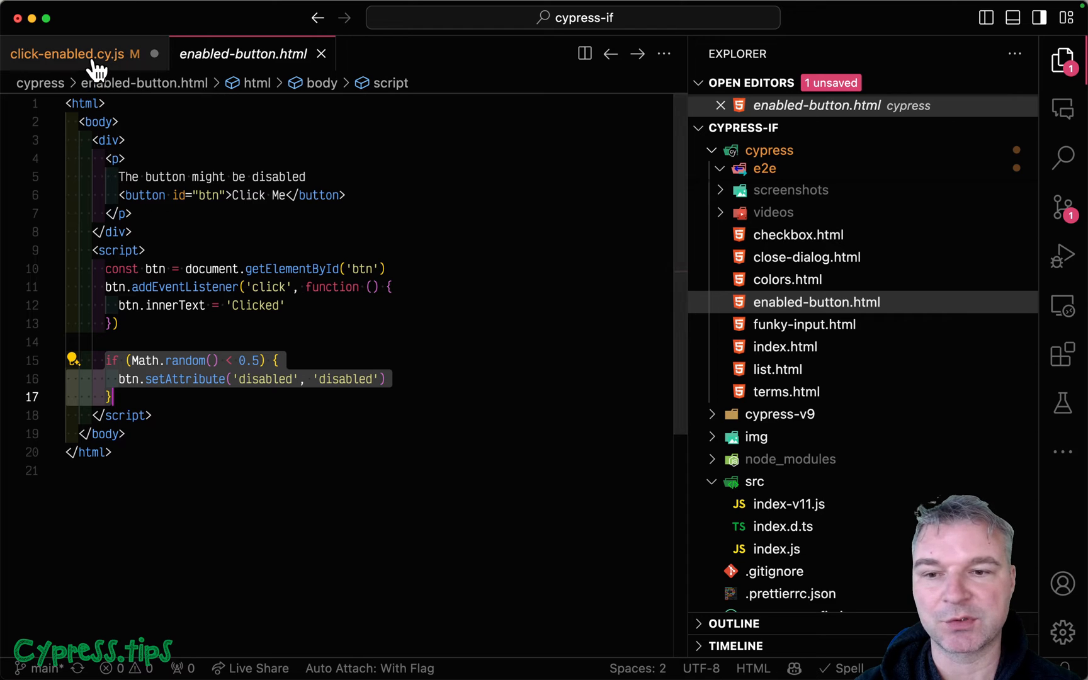
click(69, 53)
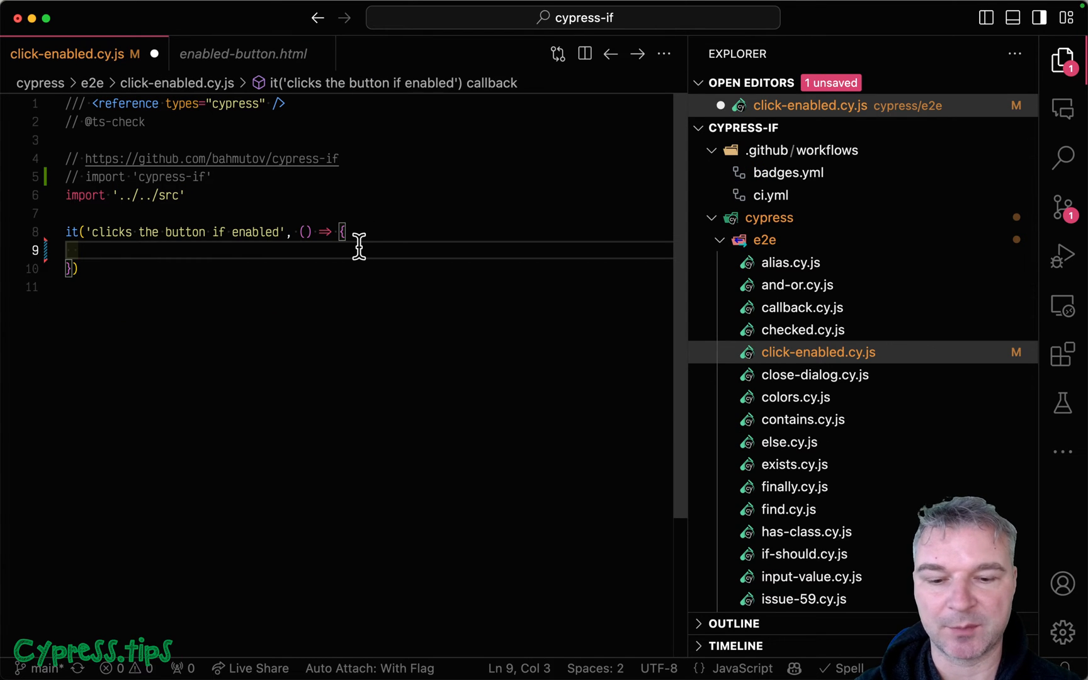
click(1061, 61)
text(cy)
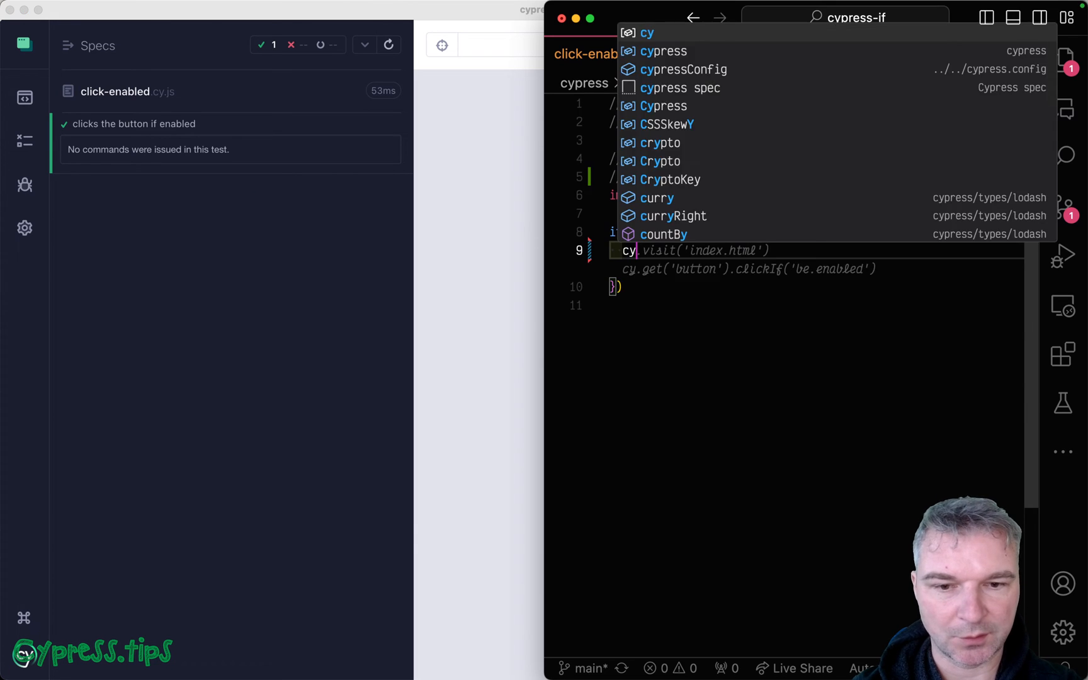
Write the test to visit enabled-button.html, assert Click Me is enabled, click it and expect 'Clicked'
text(.visit)
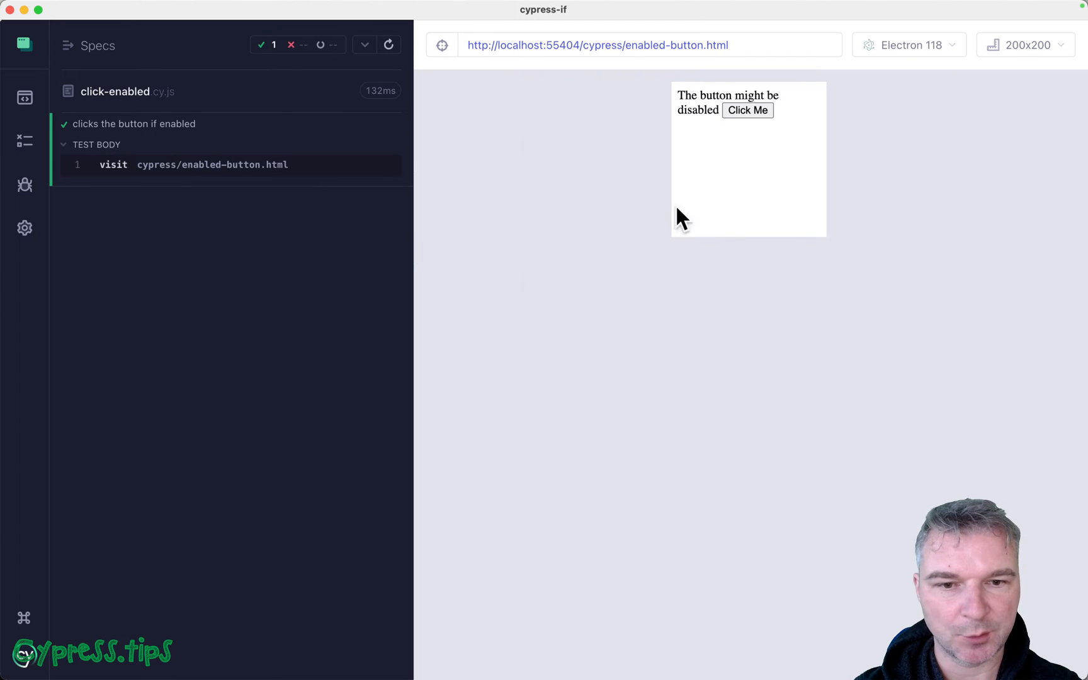
click(748, 110)
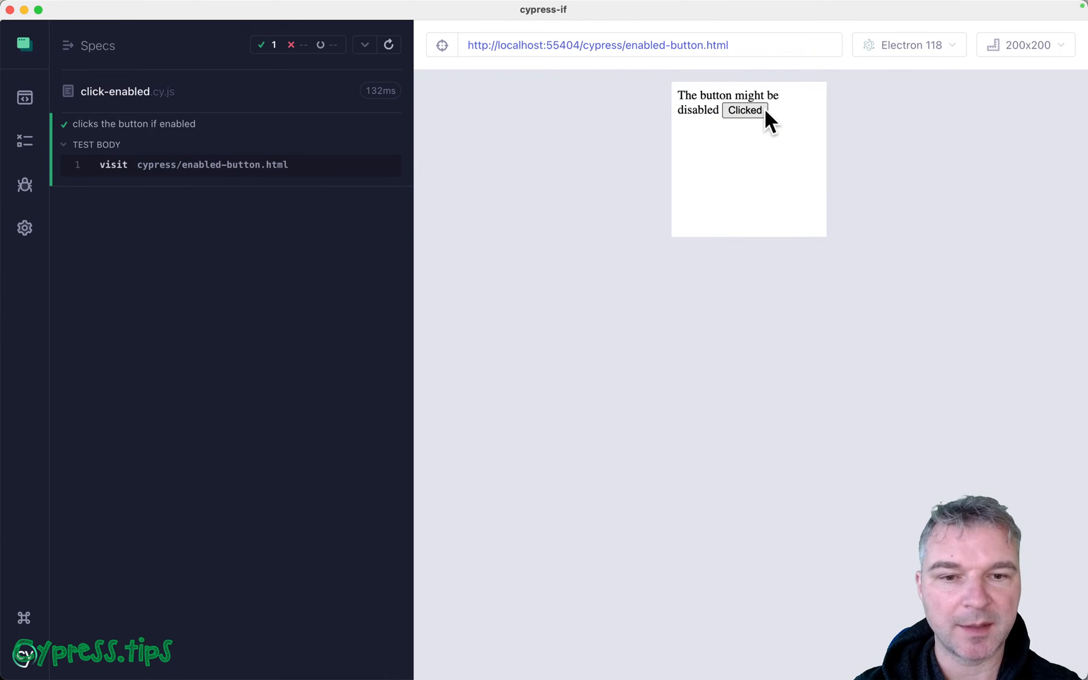
mouse_move(894, 214)
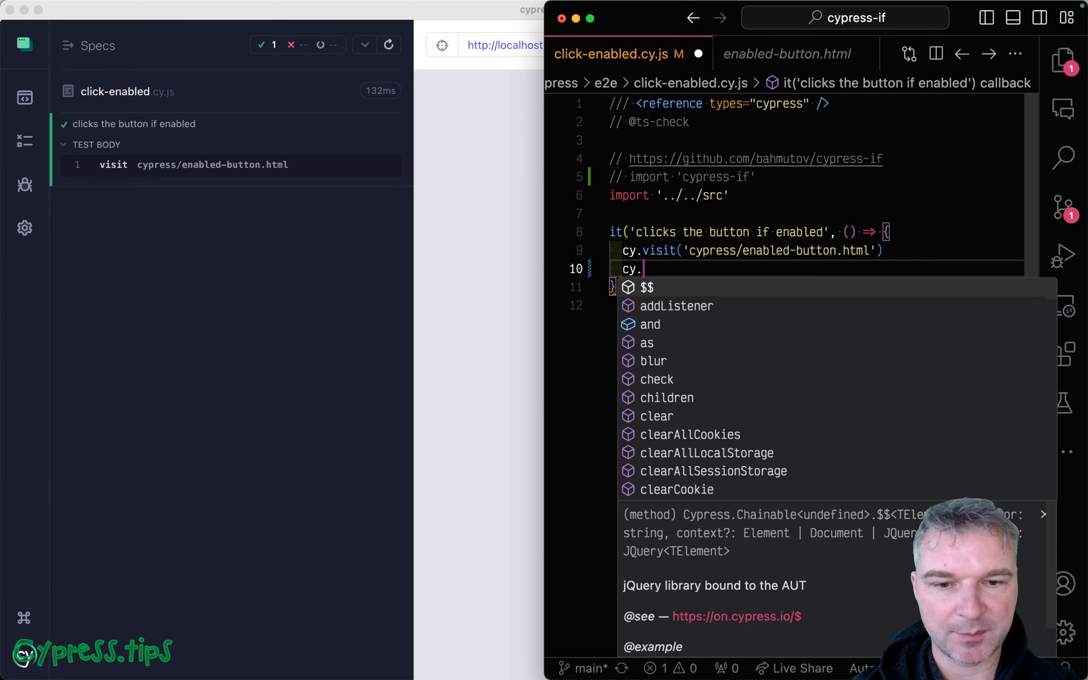
text(contains('butt')
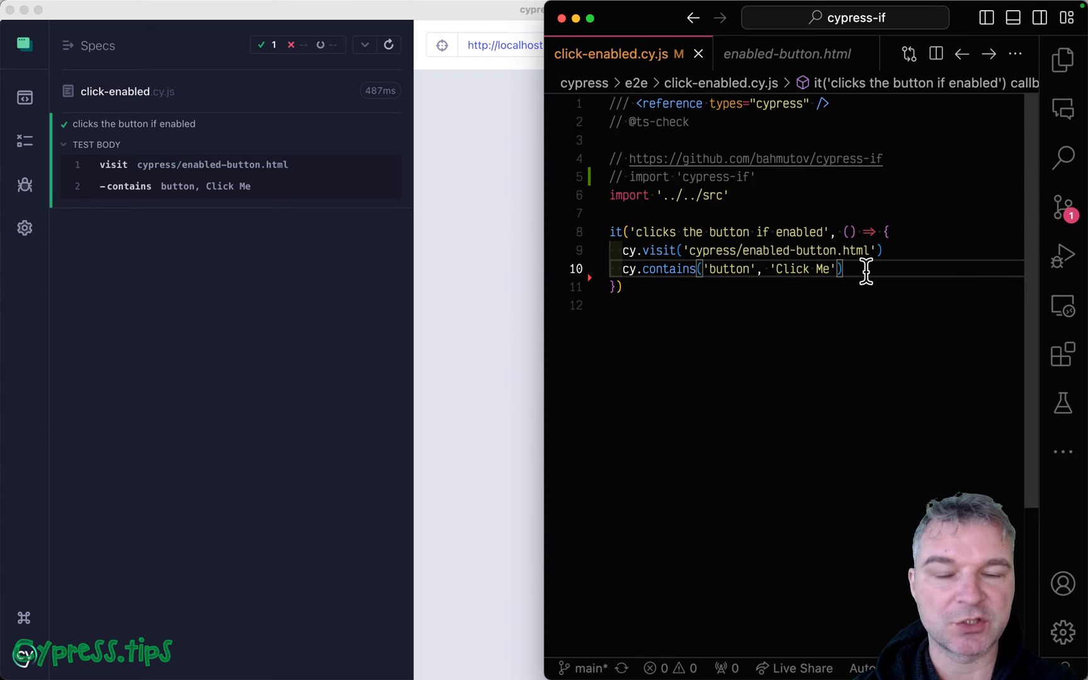
text(.)
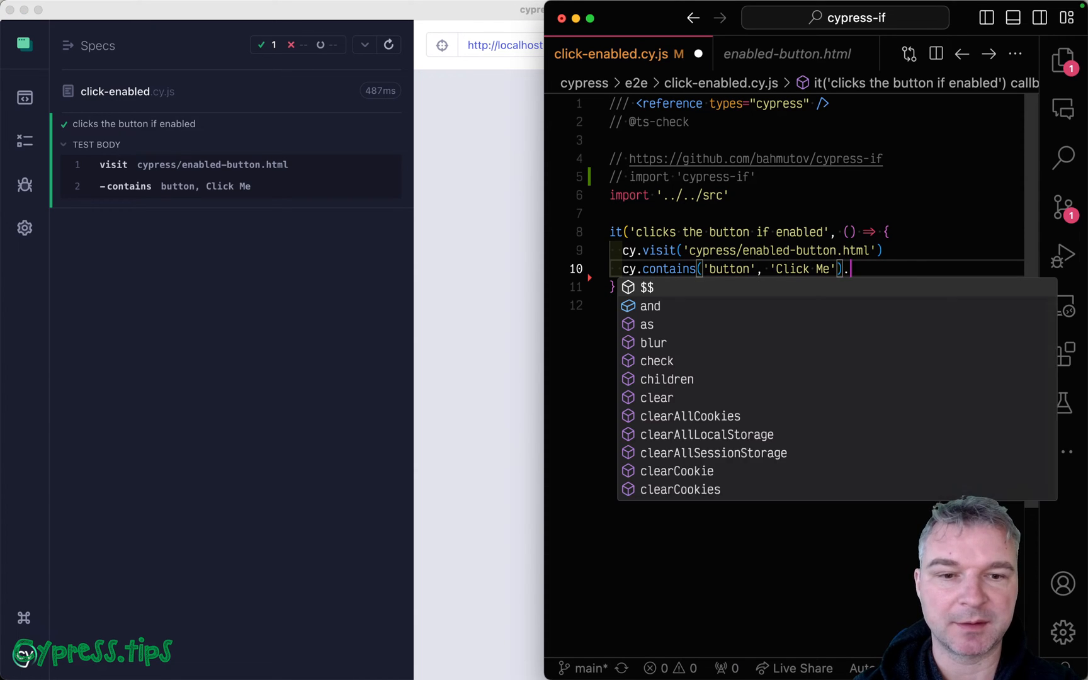
text(should('be.enabled)
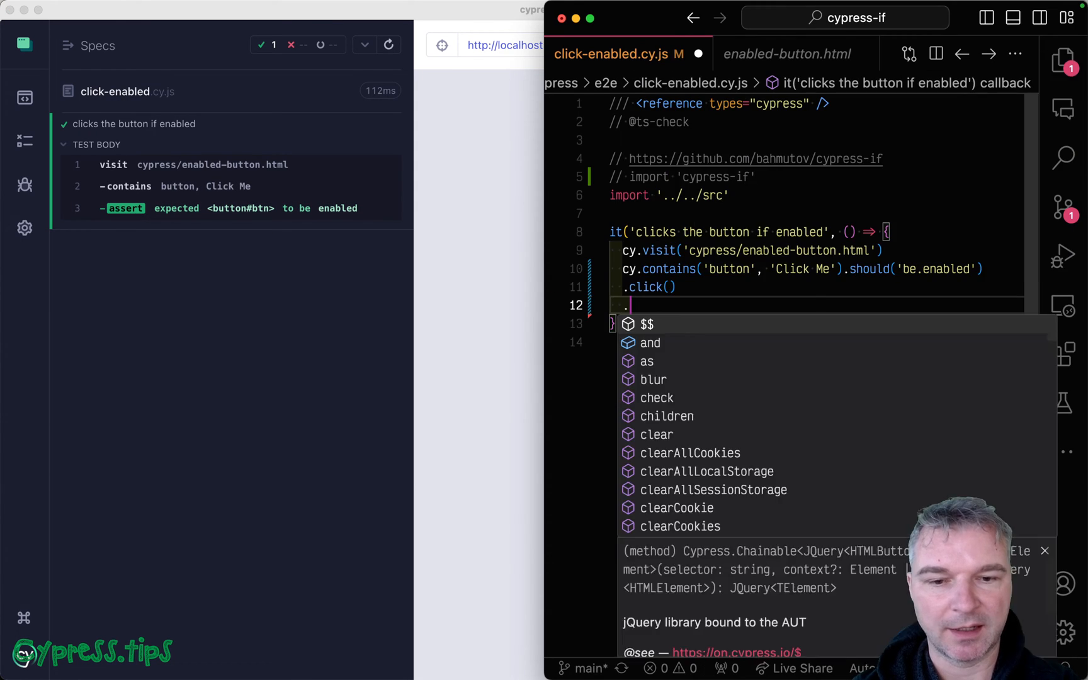
text(.should('have.text', 'Clicked'))
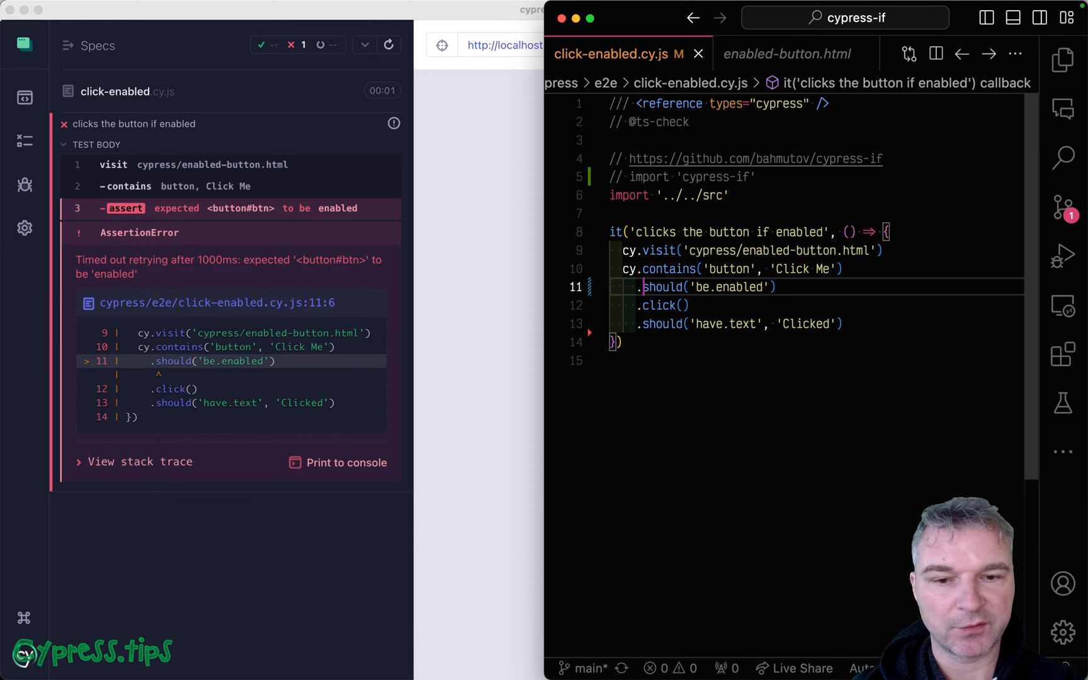
Rerun the spec in Cypress until a run fails with the Click Me button disabled
text(if)
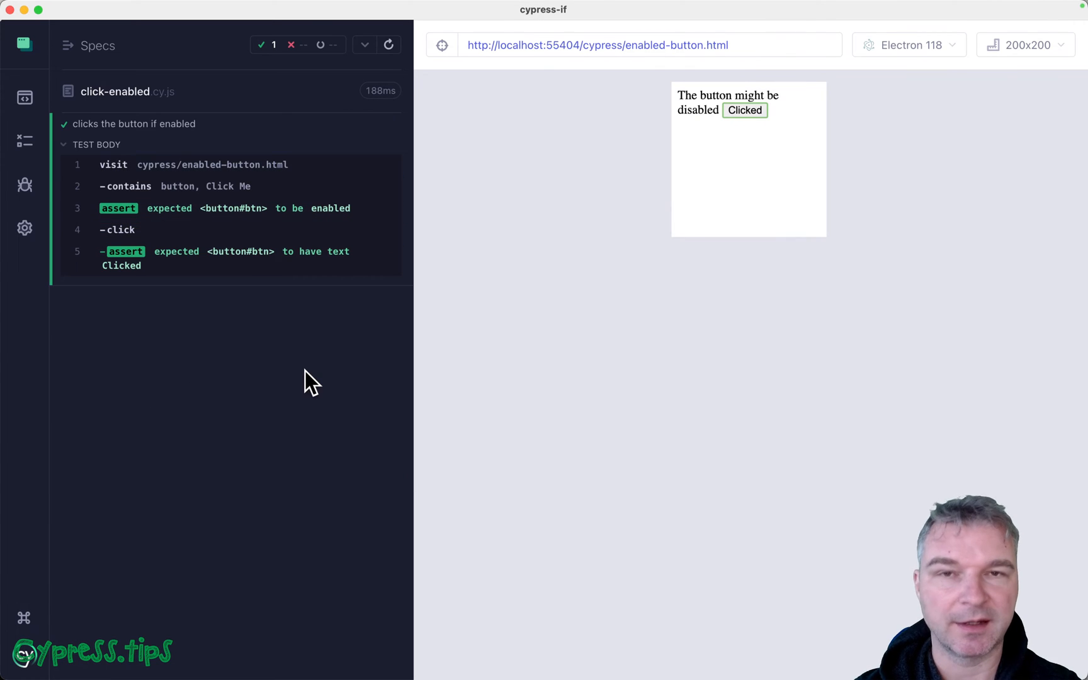
click(389, 45)
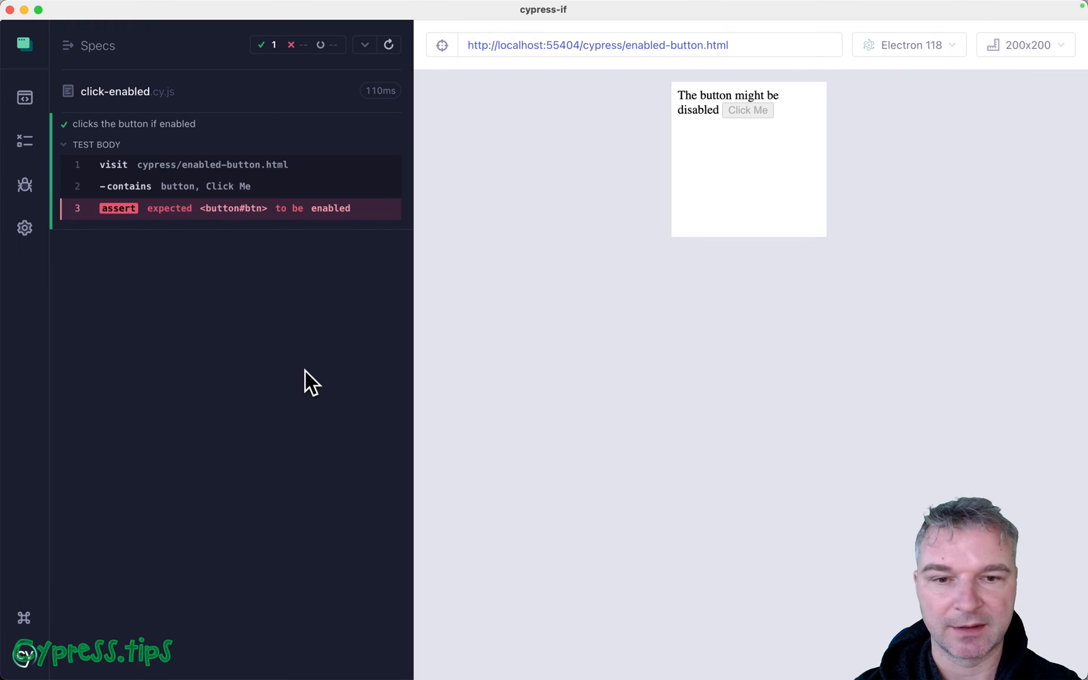
mouse_move(766, 139)
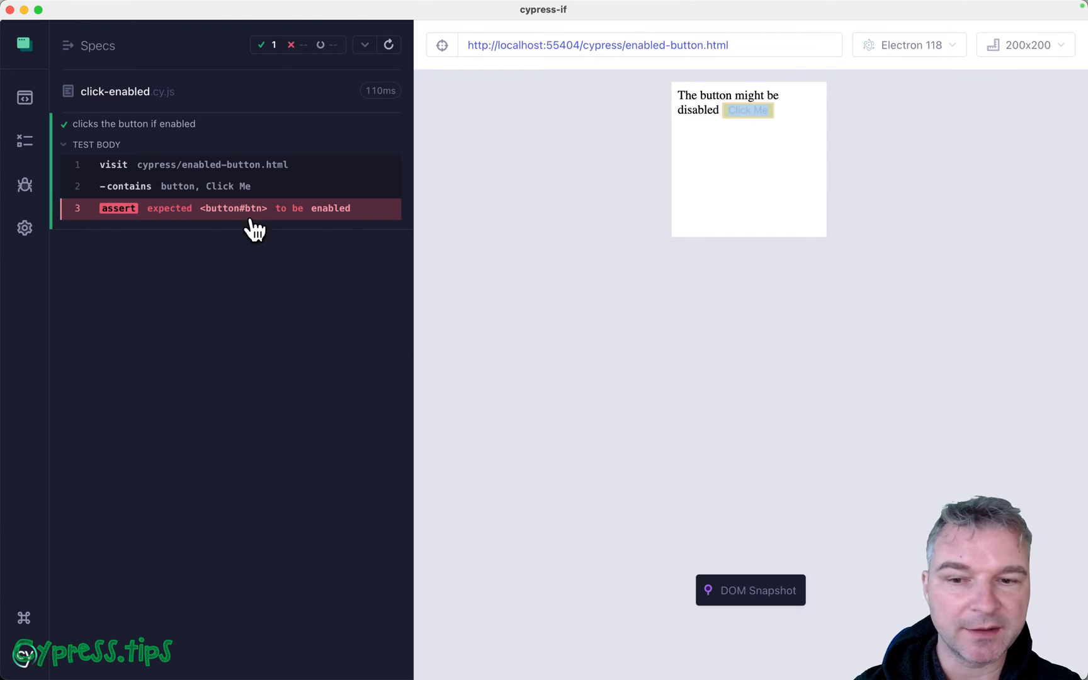
mouse_move(318, 232)
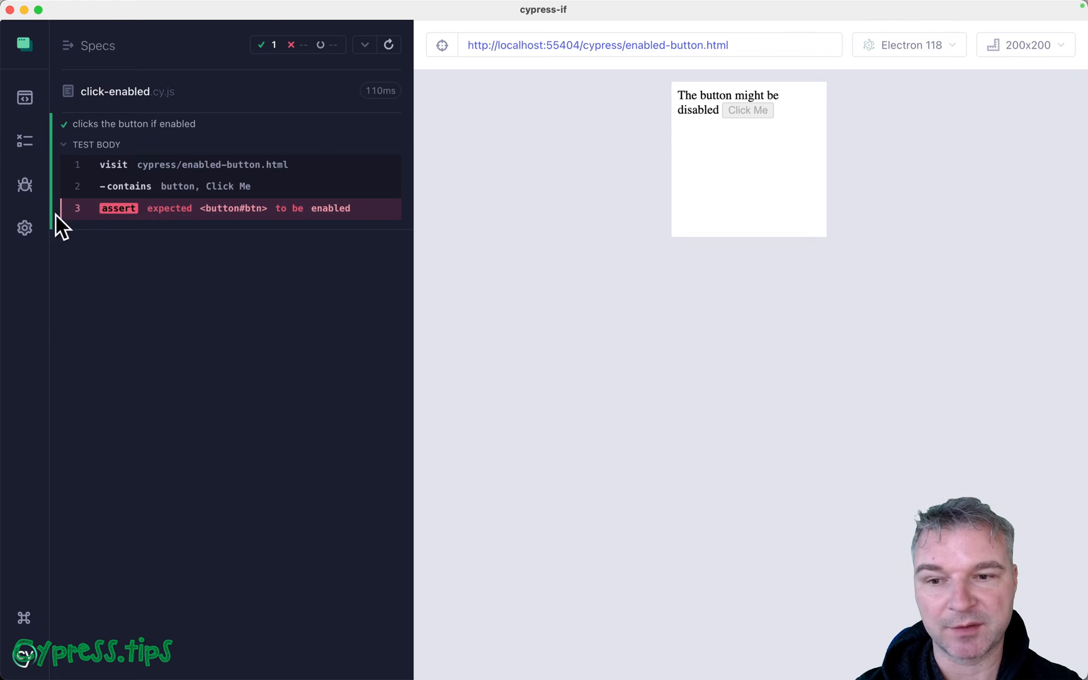
mouse_move(172, 325)
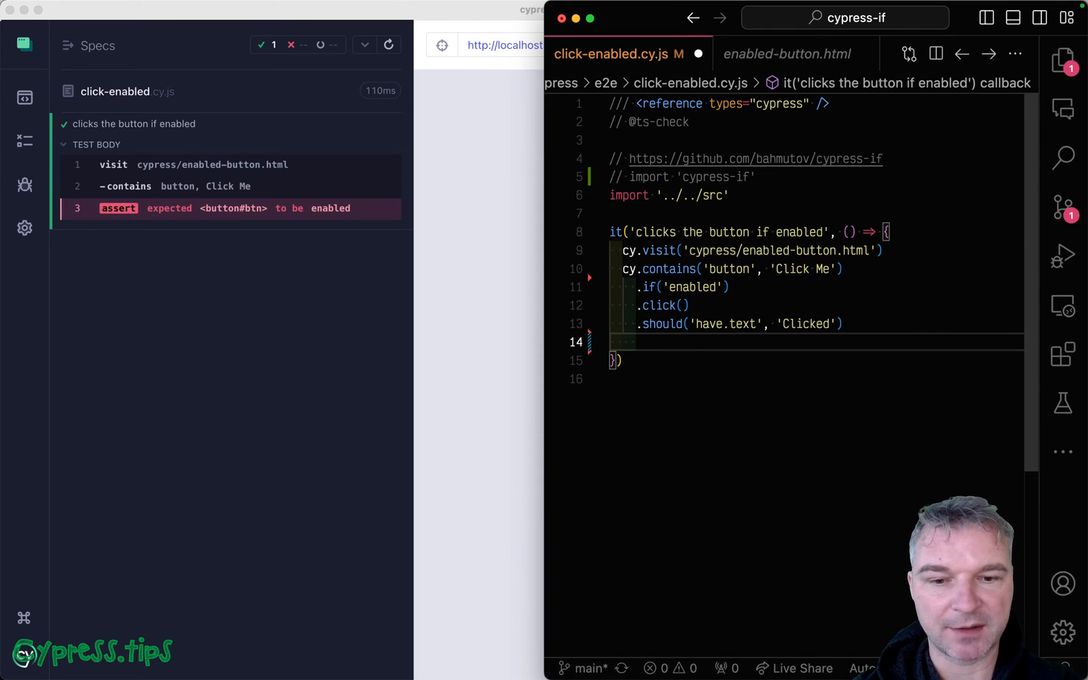
Append .else().log(...) after the have.text assertion to handle a disabled button
text(.else())
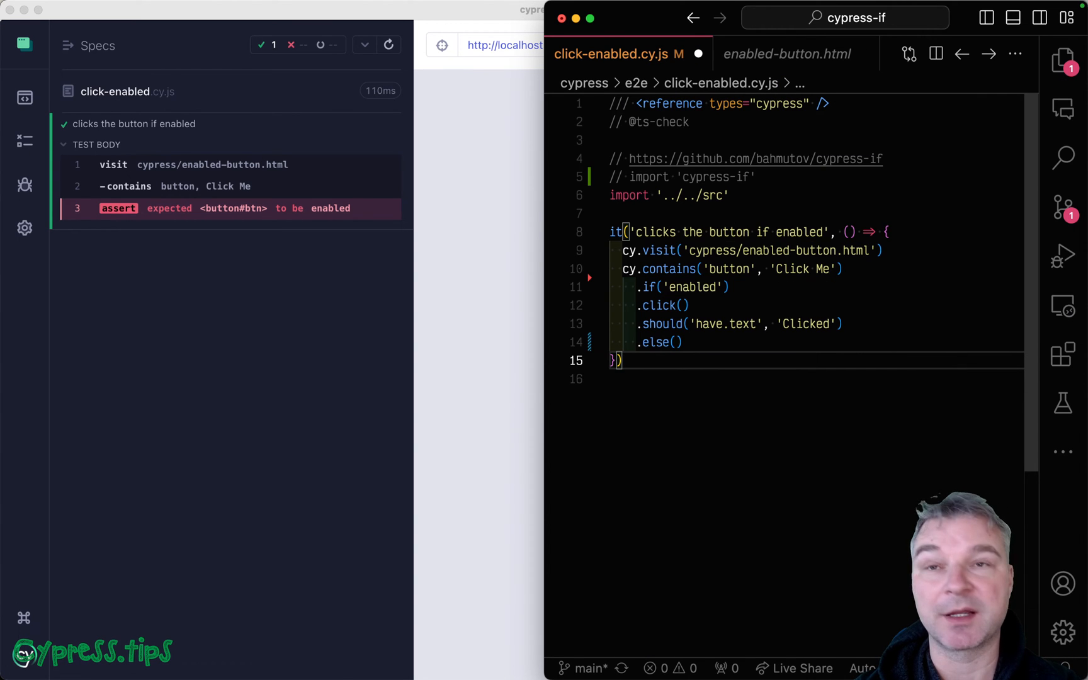
text(.log)
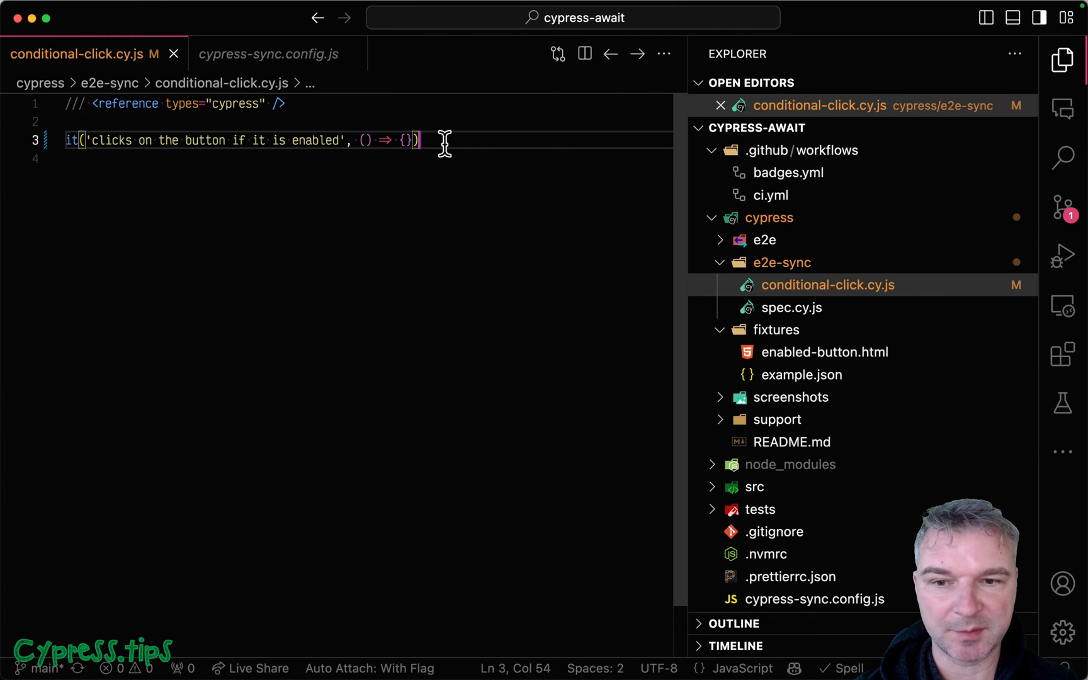
Add cy.visit('cypress/fixtures/enabled-button.html') inside the conditional-click test callback
click(267, 54)
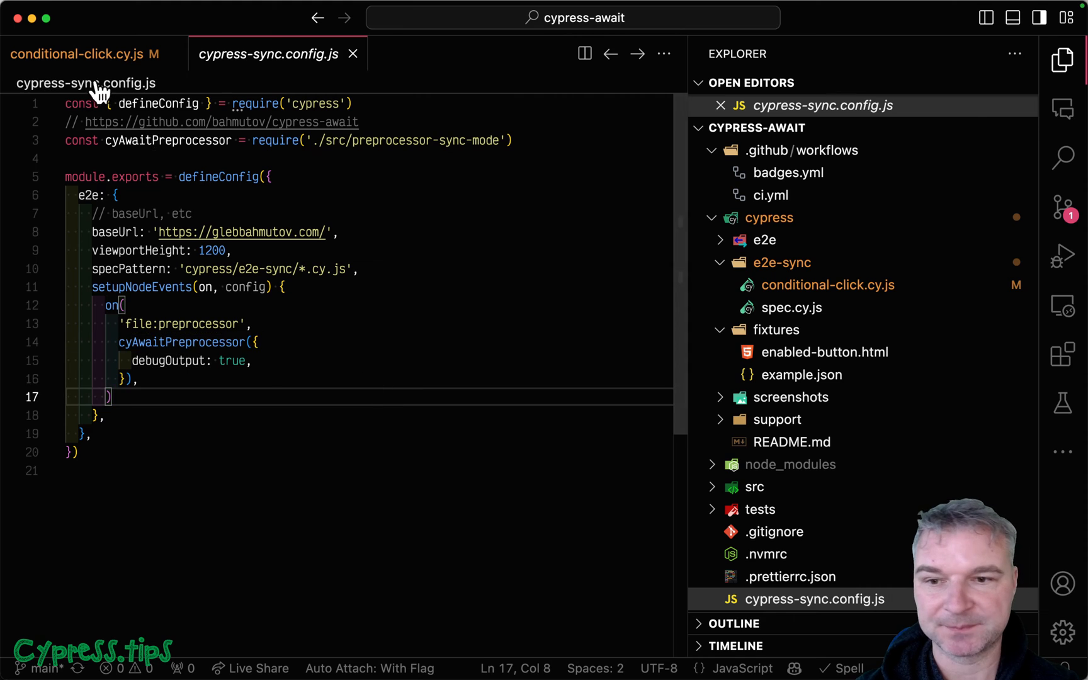
click(82, 54)
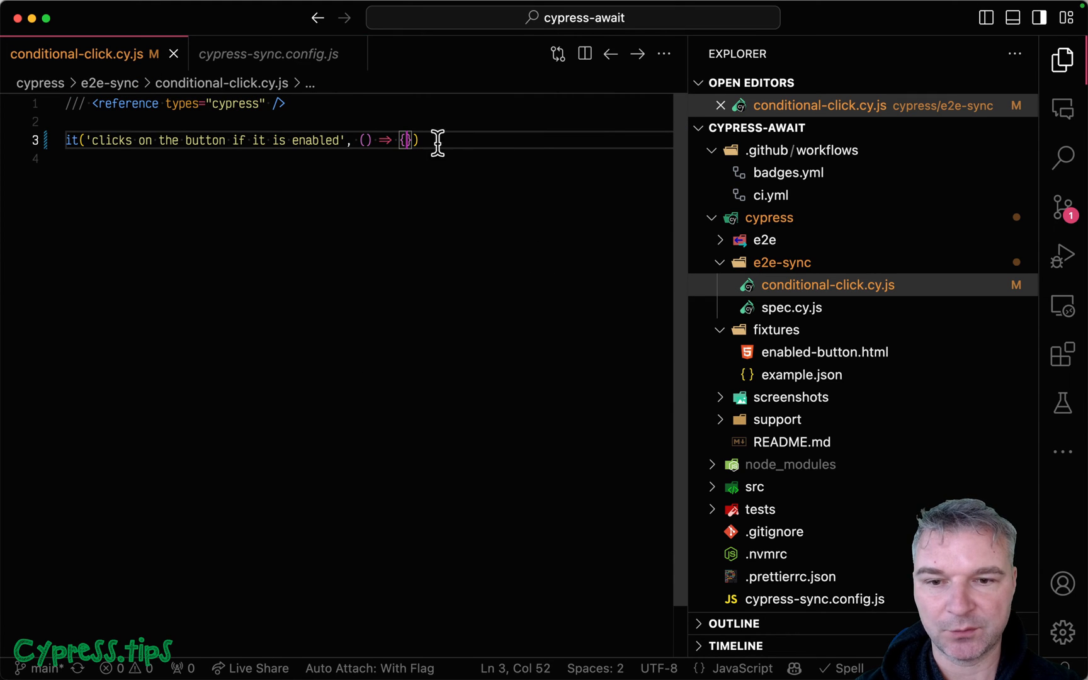
text(cy.visit)
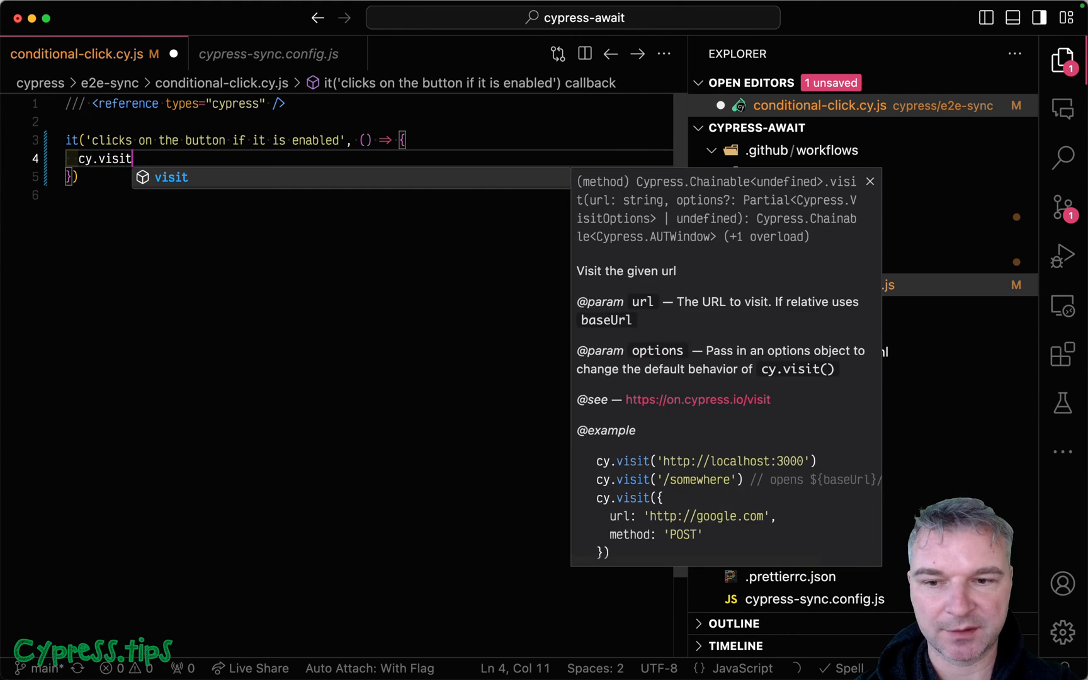
text(('cy')
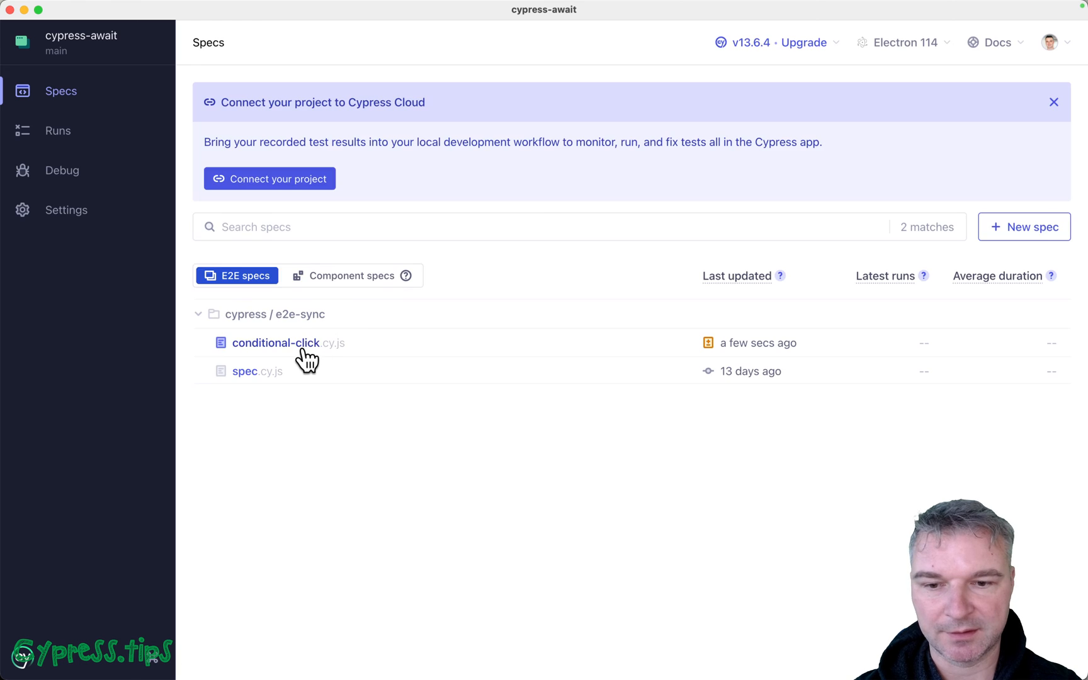
Run conditional-click, check the config's baseUrl, and add baseUrl null with 300×300 viewport options
click(276, 342)
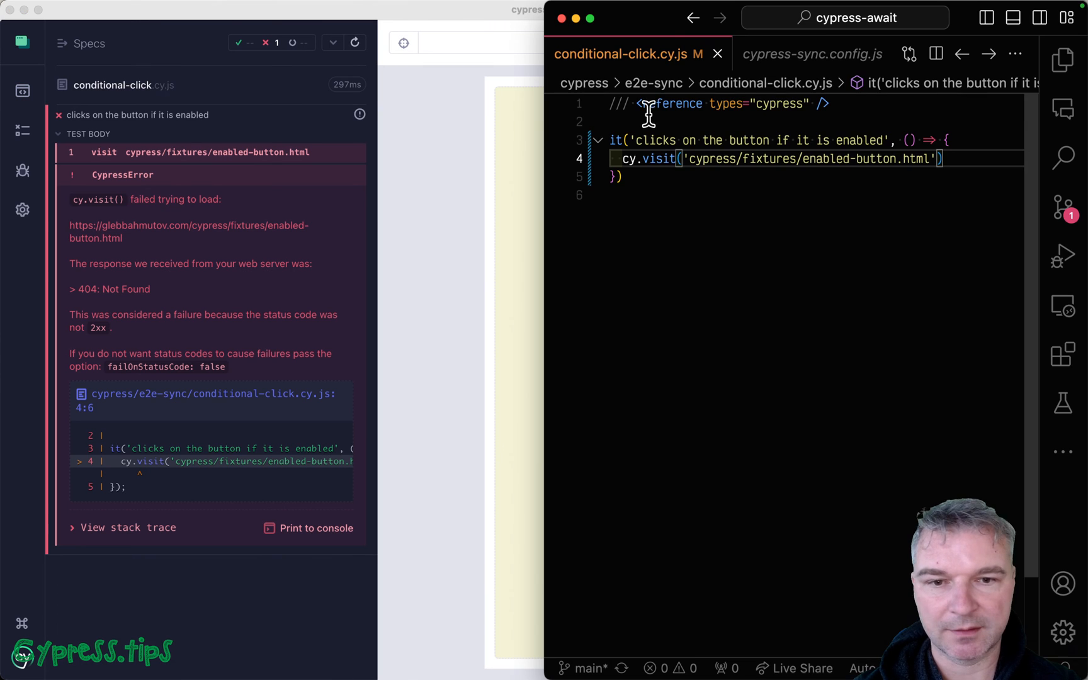
click(811, 54)
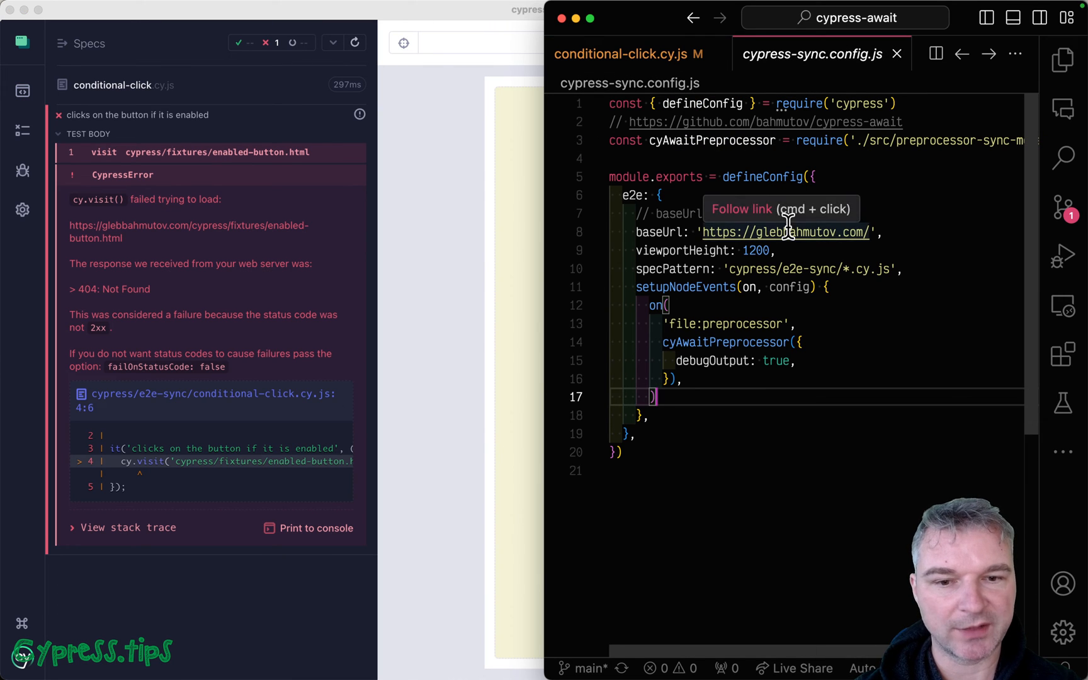
click(621, 55)
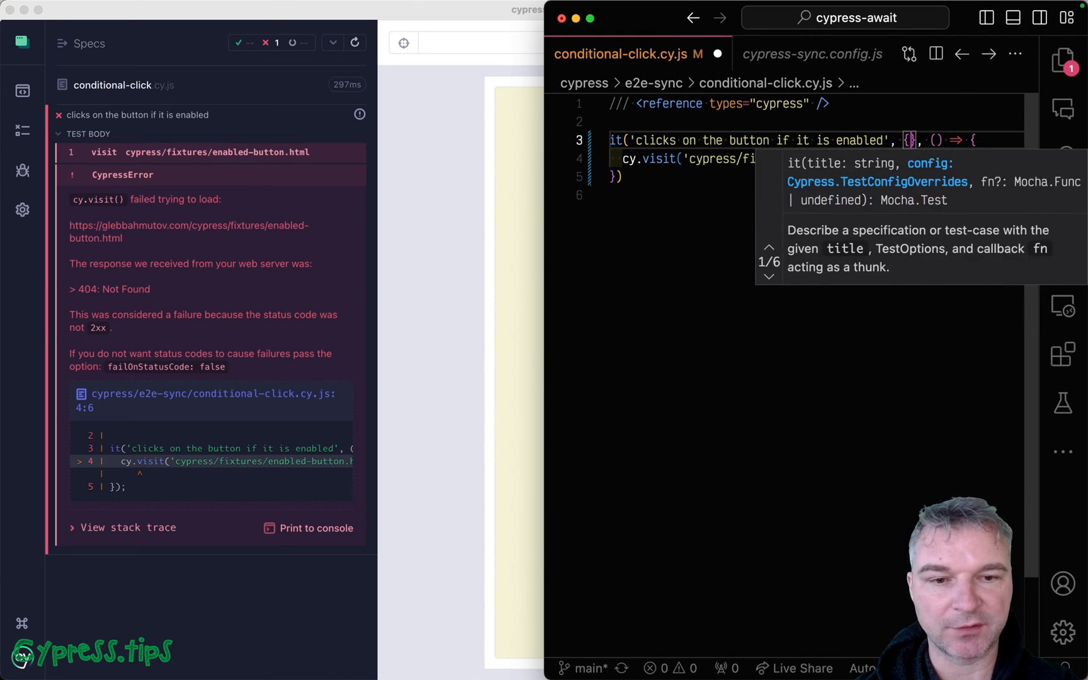
text(baseUrl:)
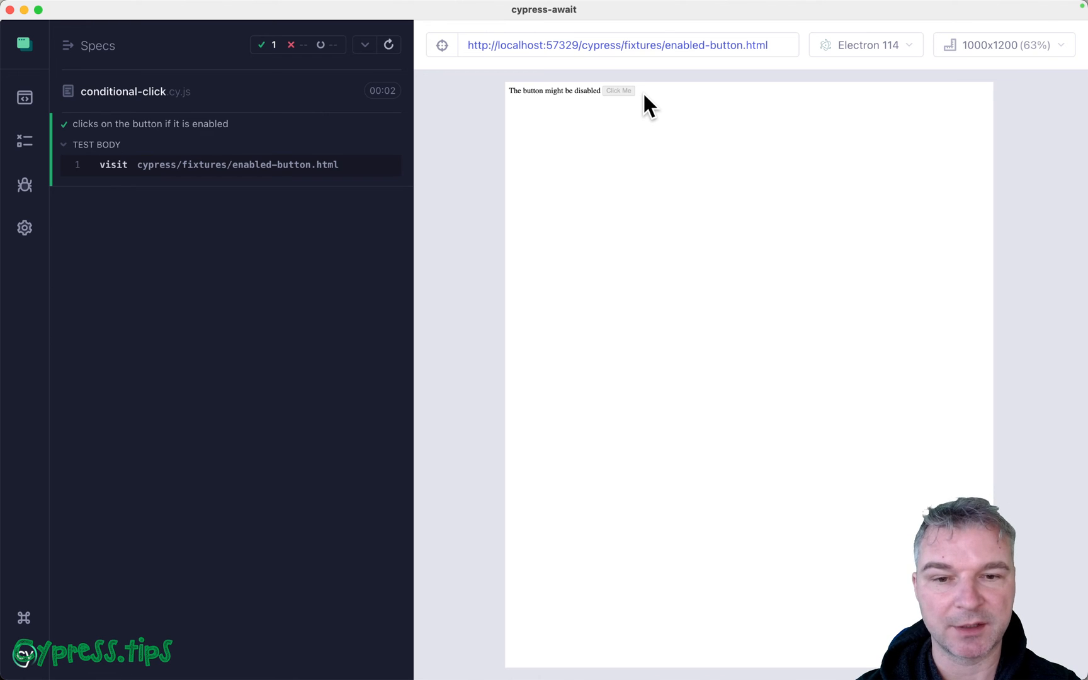
mouse_move(929, 142)
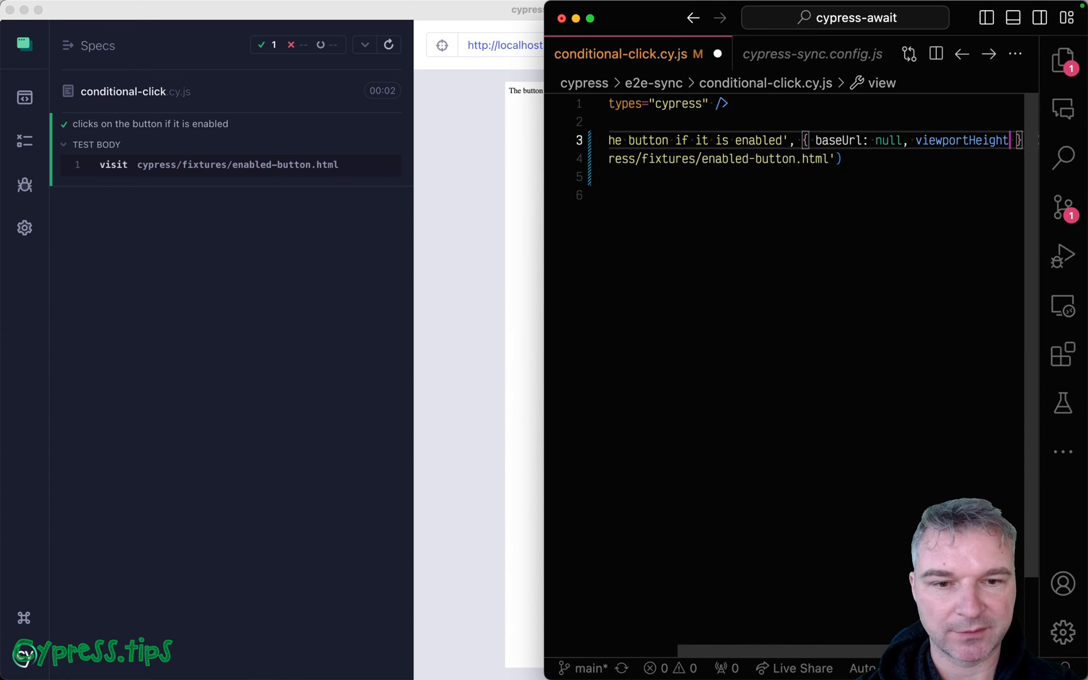
text(300, viewportWidth: 300)
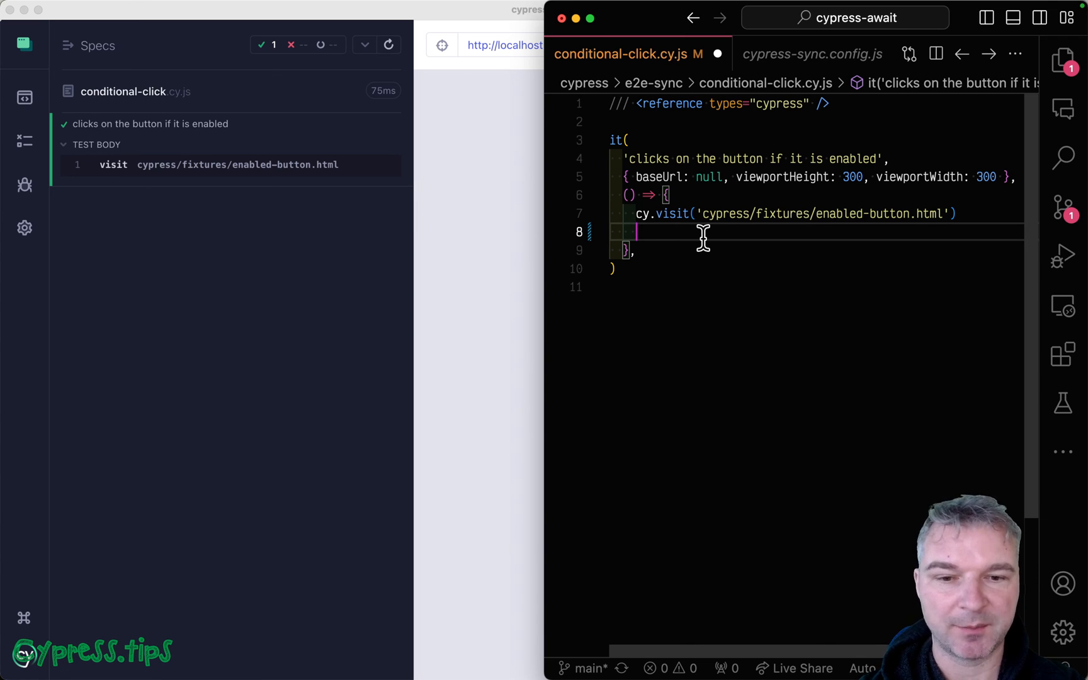
Store cy.contains('button', 'Click Me').invoke('is', ':enabled') as const enabled and begin a cy.log line
text(cy.c)
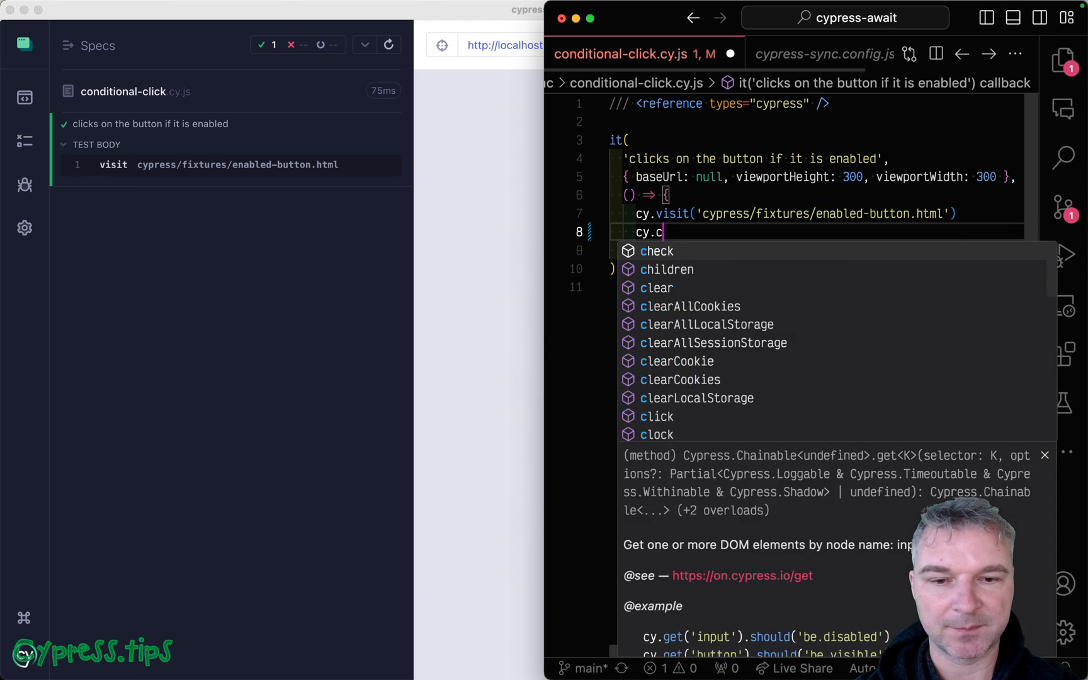
text(ontains('button',)
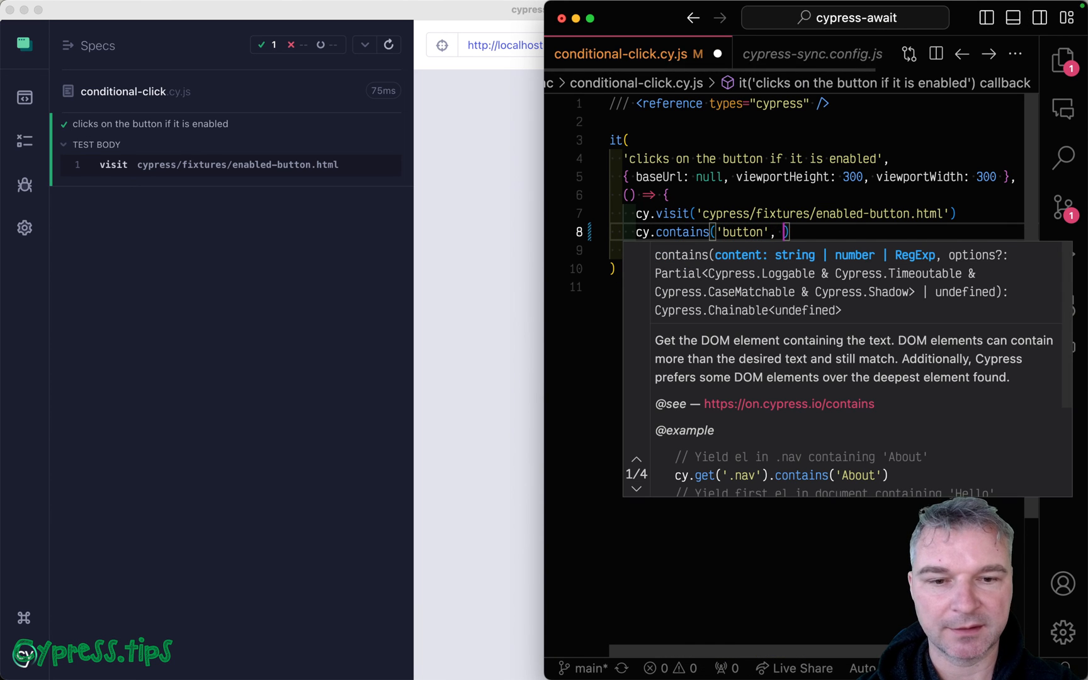
text('Click Me').invoke('is', ':enabled)
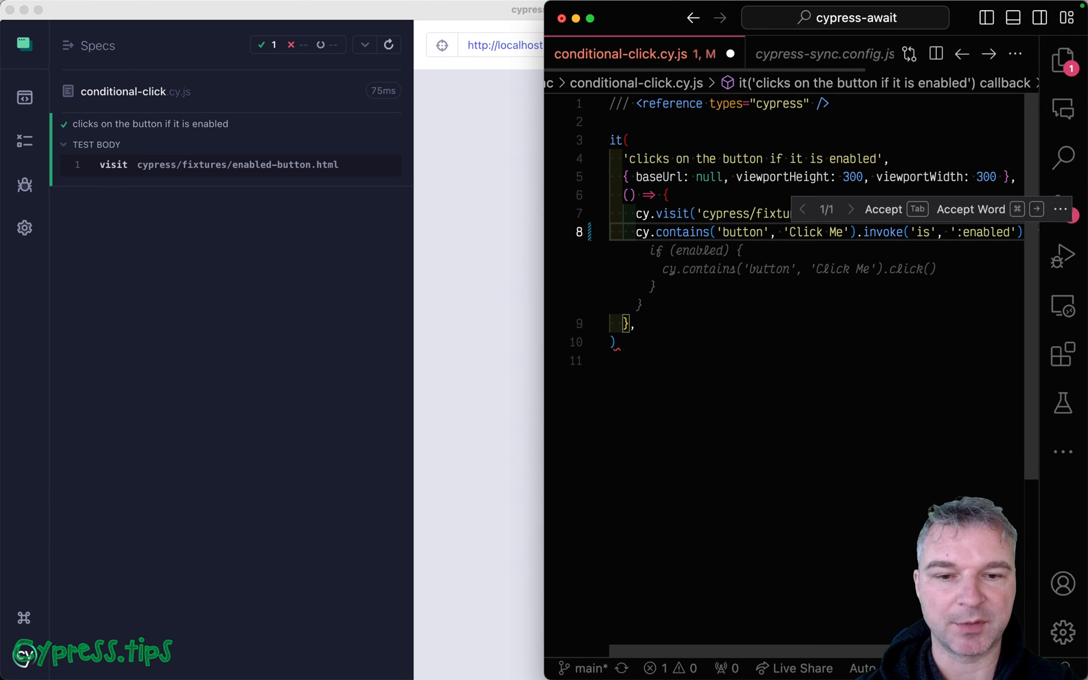
key(Tab)
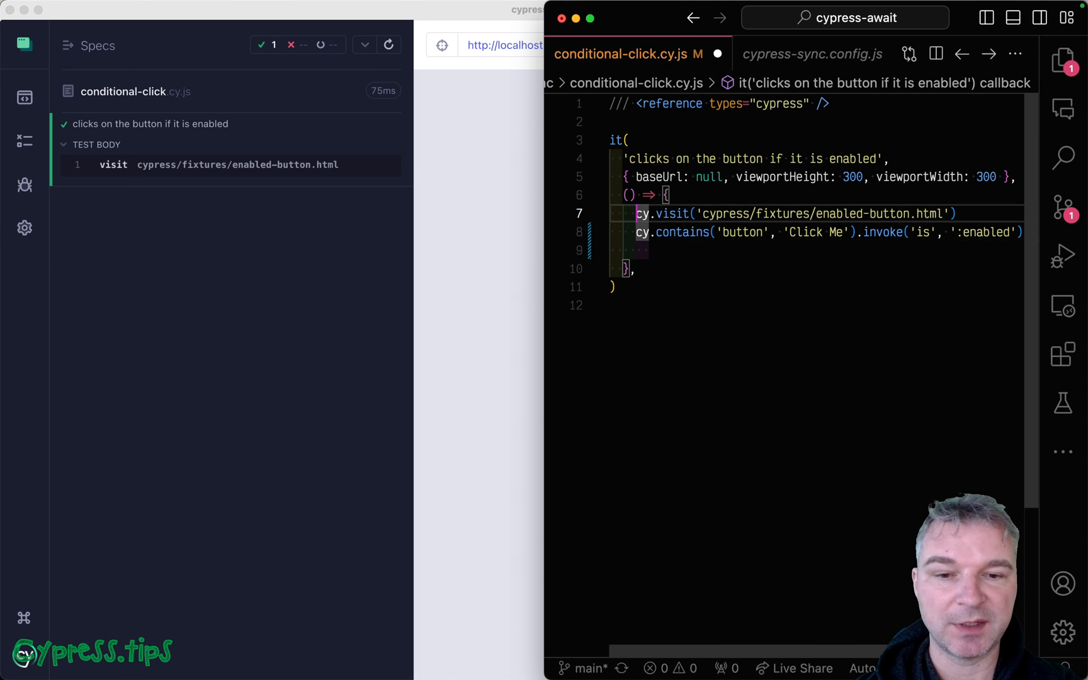
text(const ena)
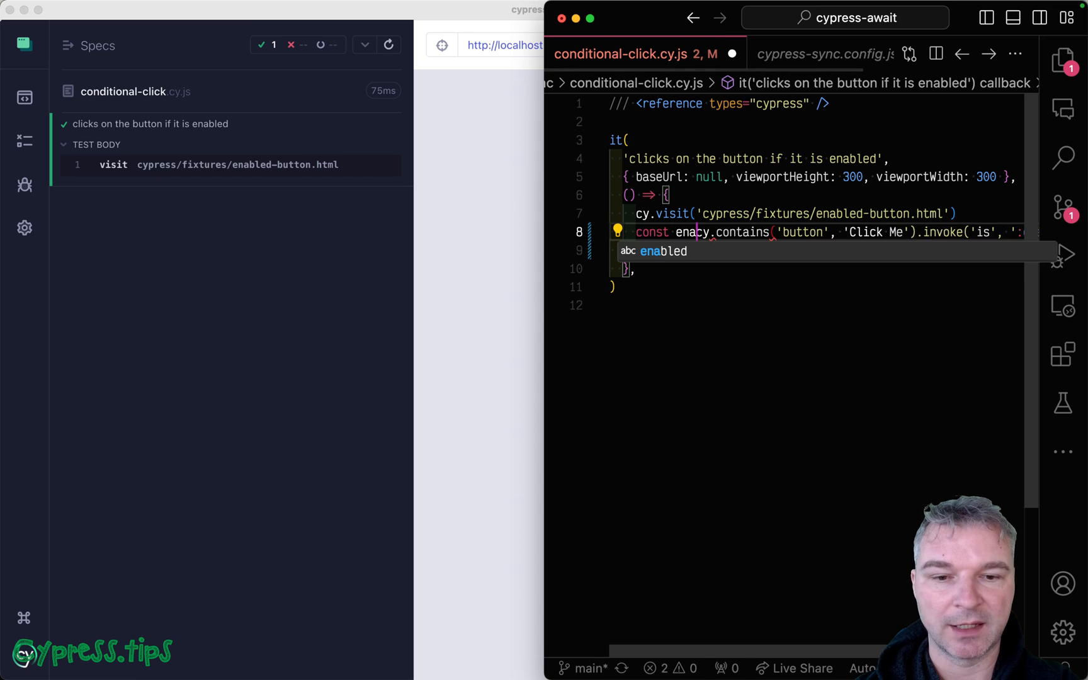
key(Tab)
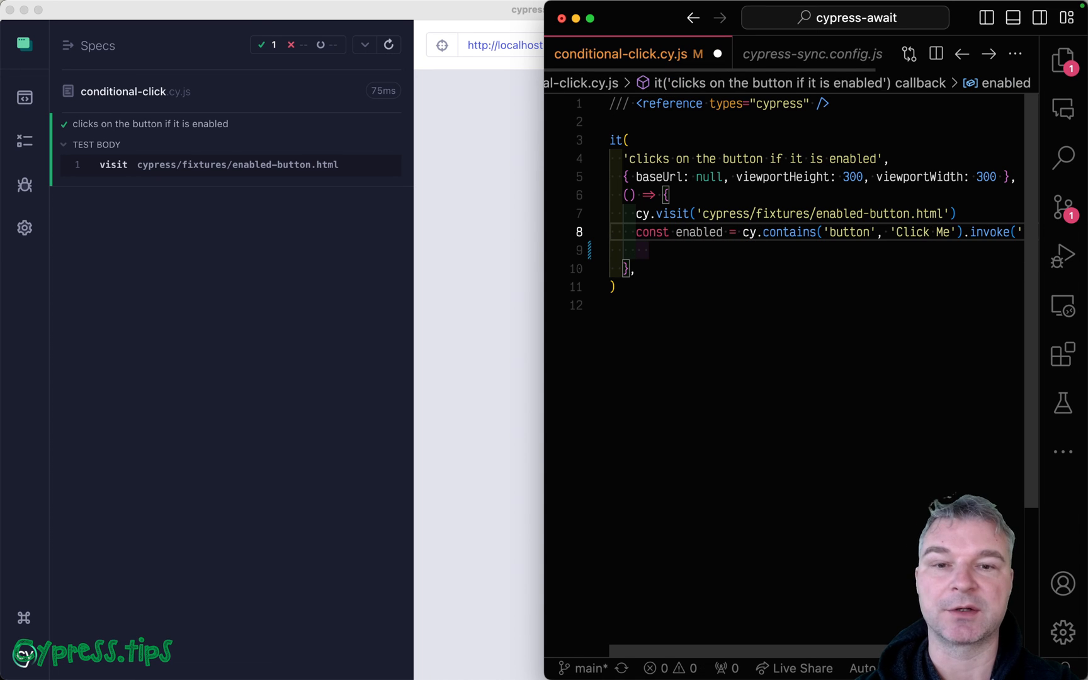
text(cy.log(`enabled? ${enabled)
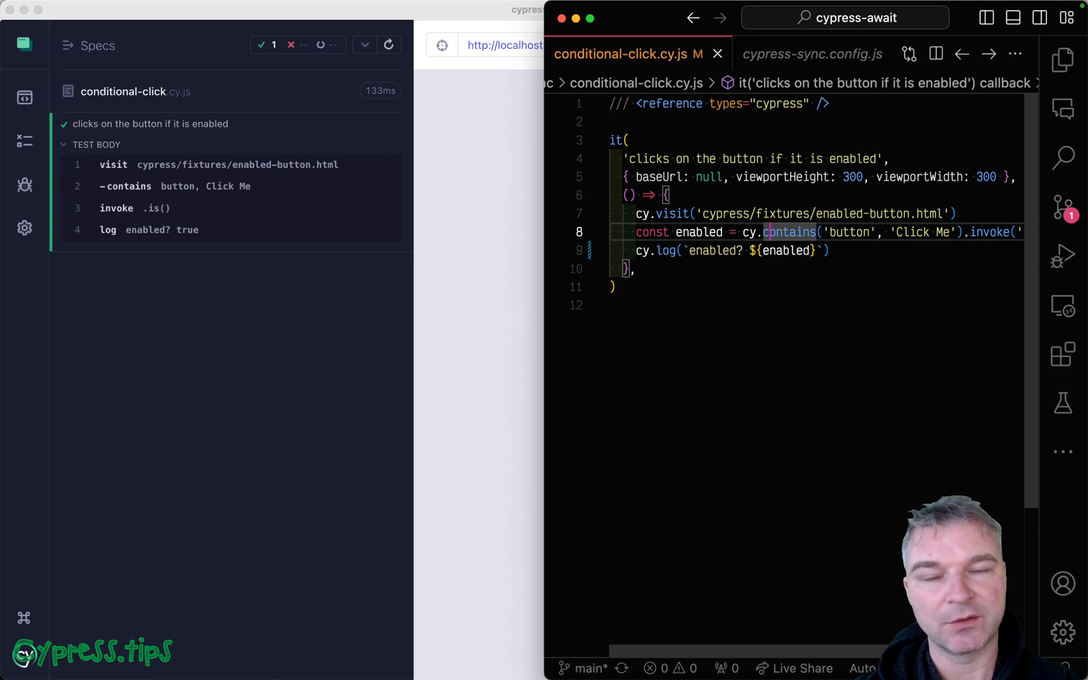
Inspect the Cypress command log for the contains, invoke and 'enabled? true' entries
scroll(right, 3)
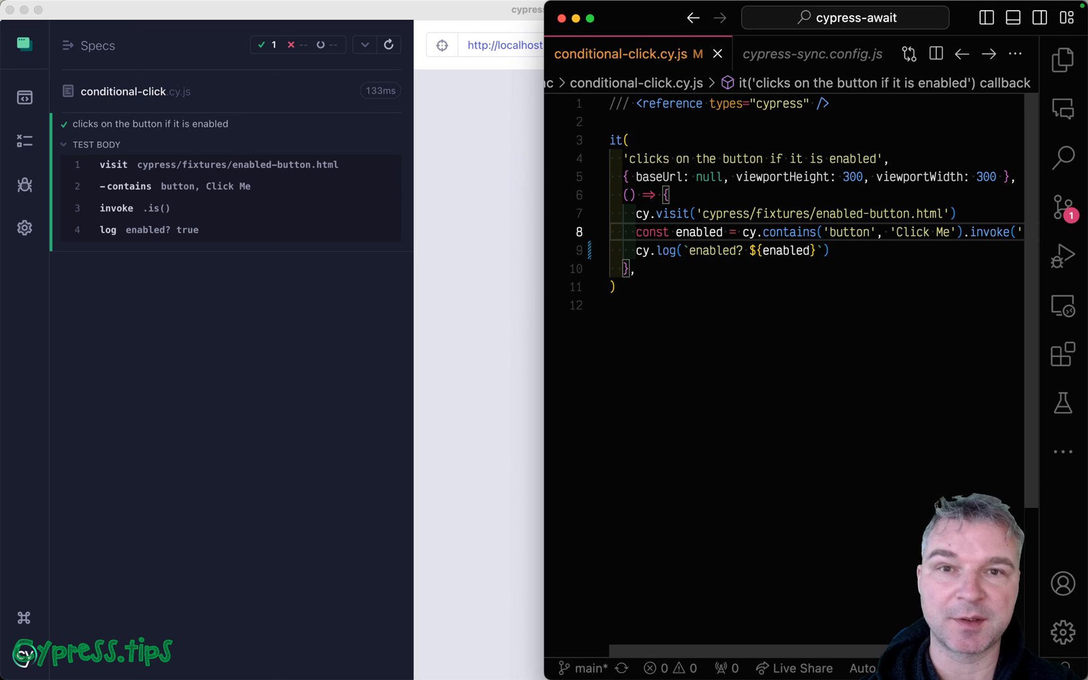
mouse_move(746, 227)
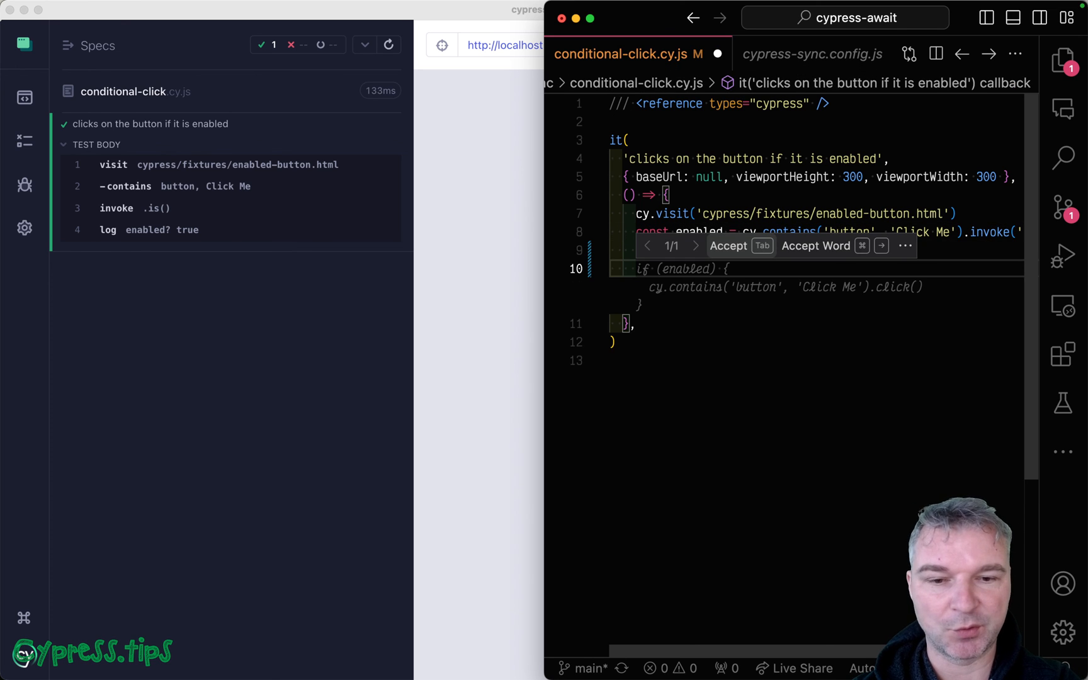
Accept Copilot's if (enabled) block clicking Click Me and add a have.text assertion
key(Tab)
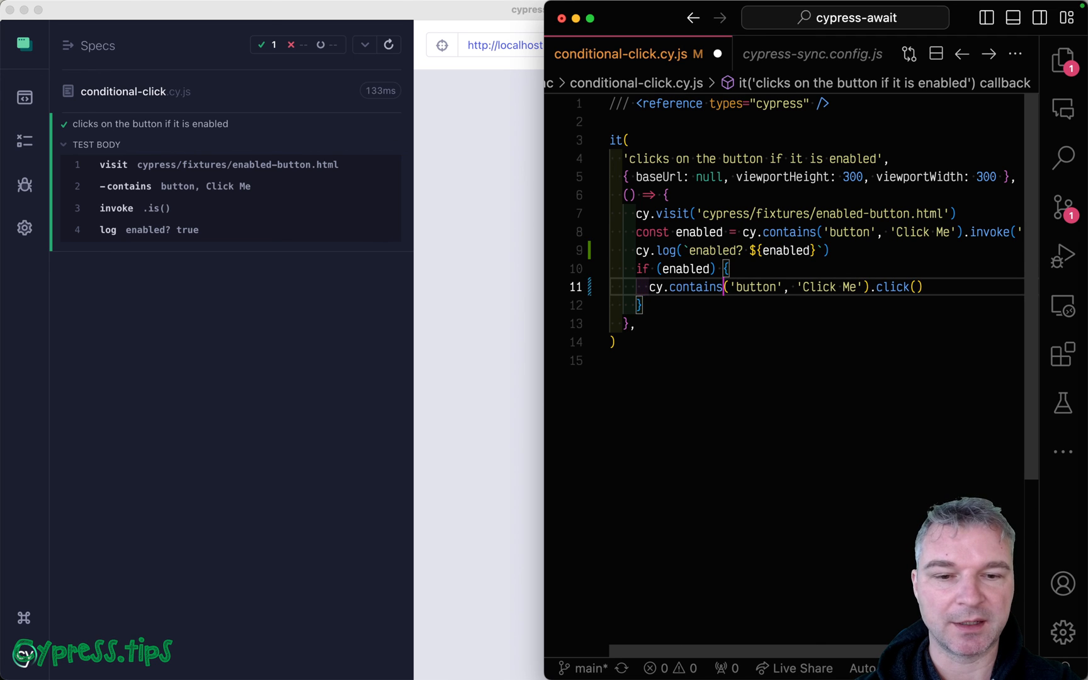
text(.)
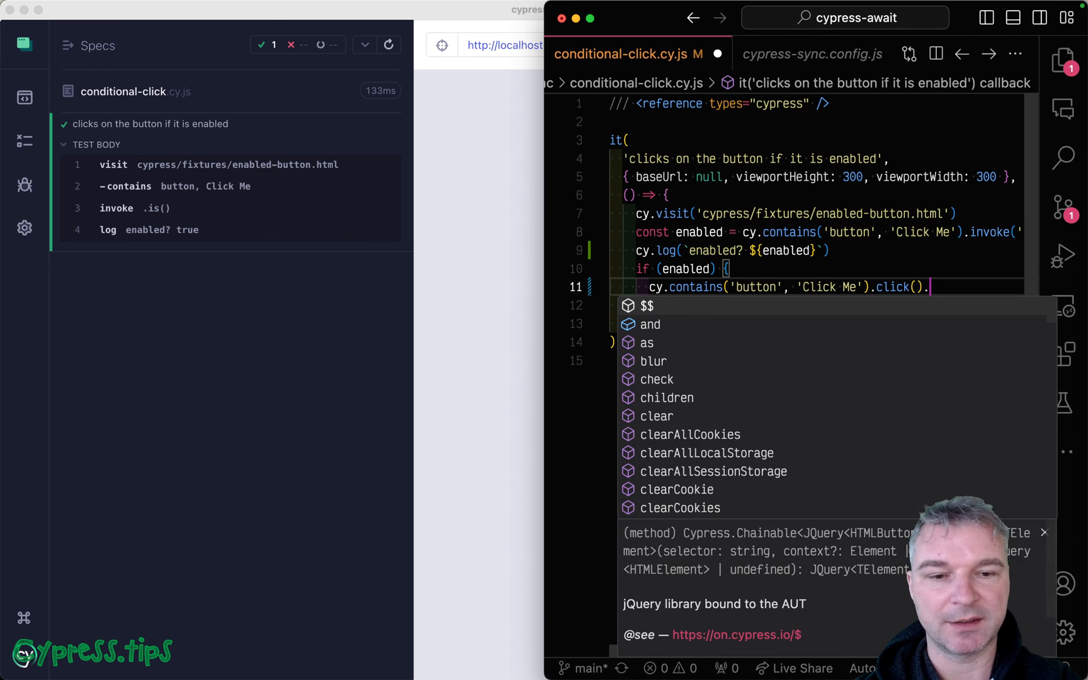
text(should('have.text'))
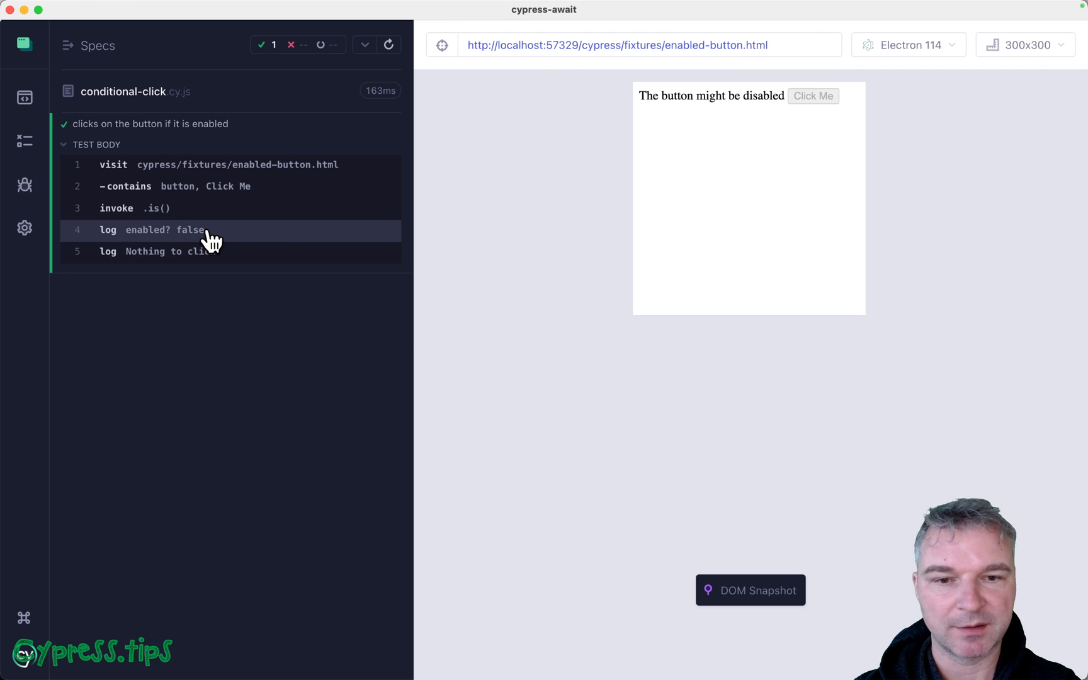
mouse_move(200, 323)
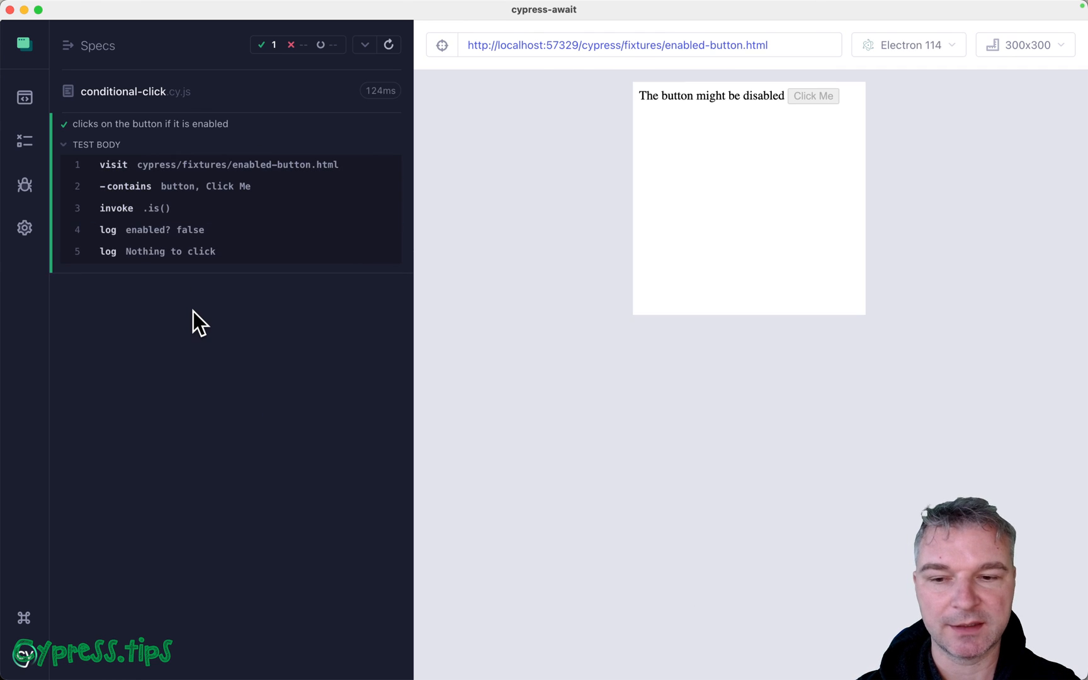